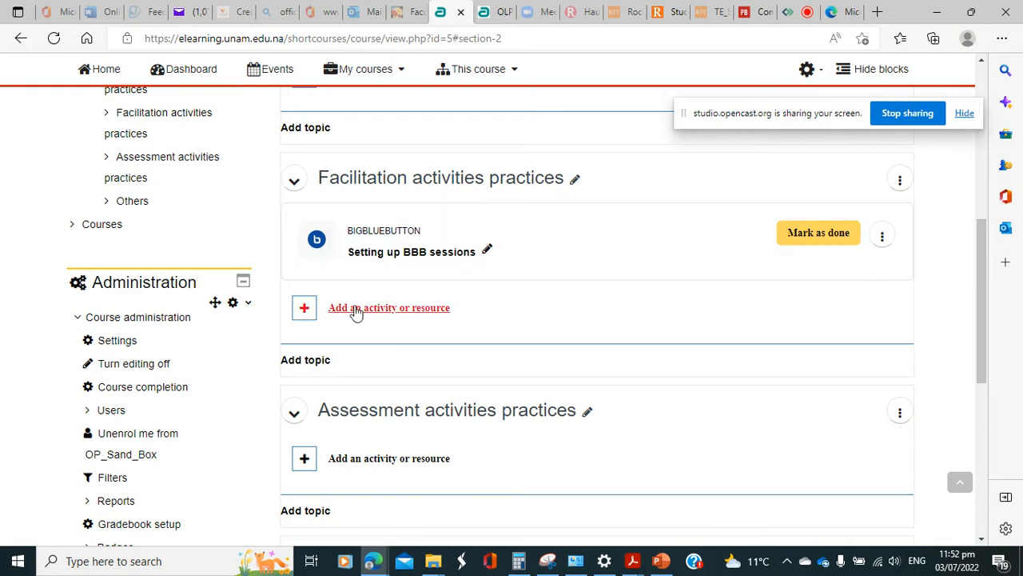
# Add a new Chat activity to the Facilitation activities practices topic from the Activities list
pyautogui.click(388, 307)
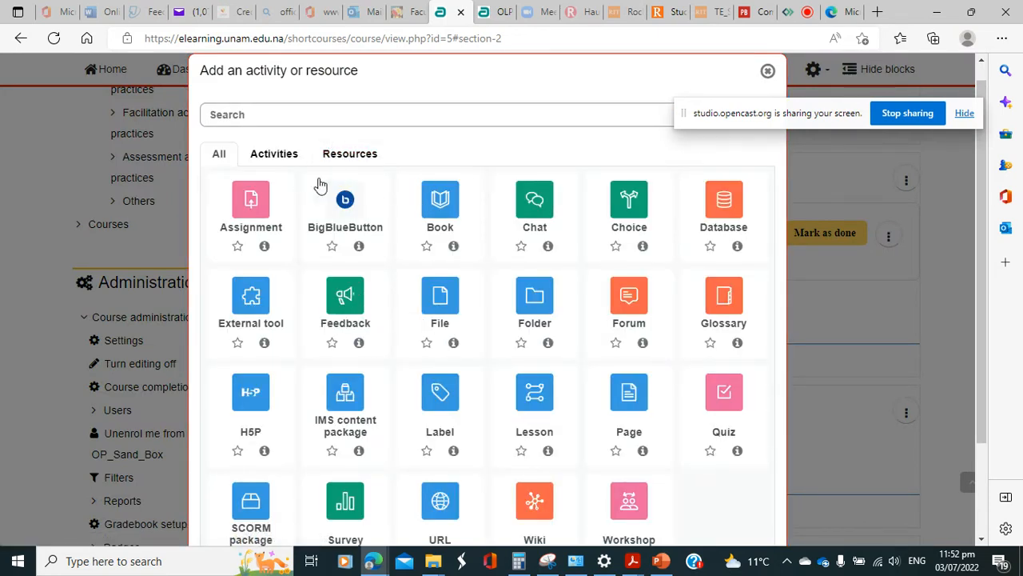
pyautogui.click(274, 153)
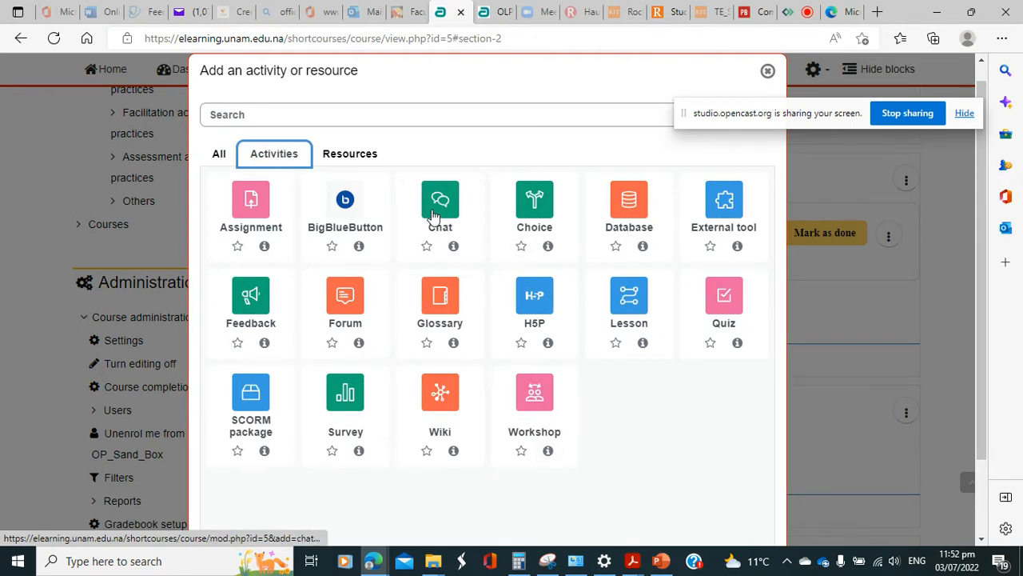
pyautogui.click(439, 200)
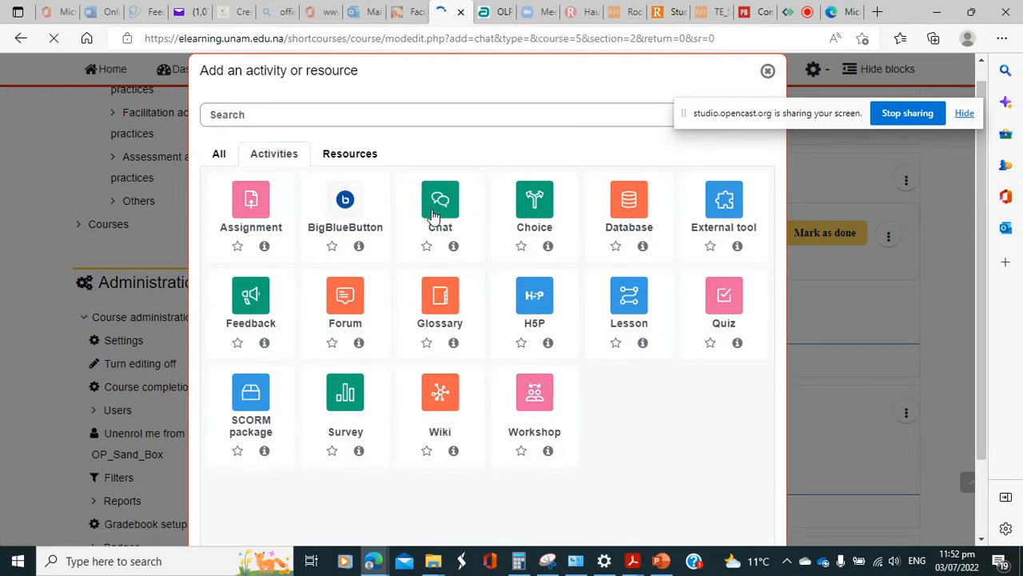
pyautogui.click(439, 198)
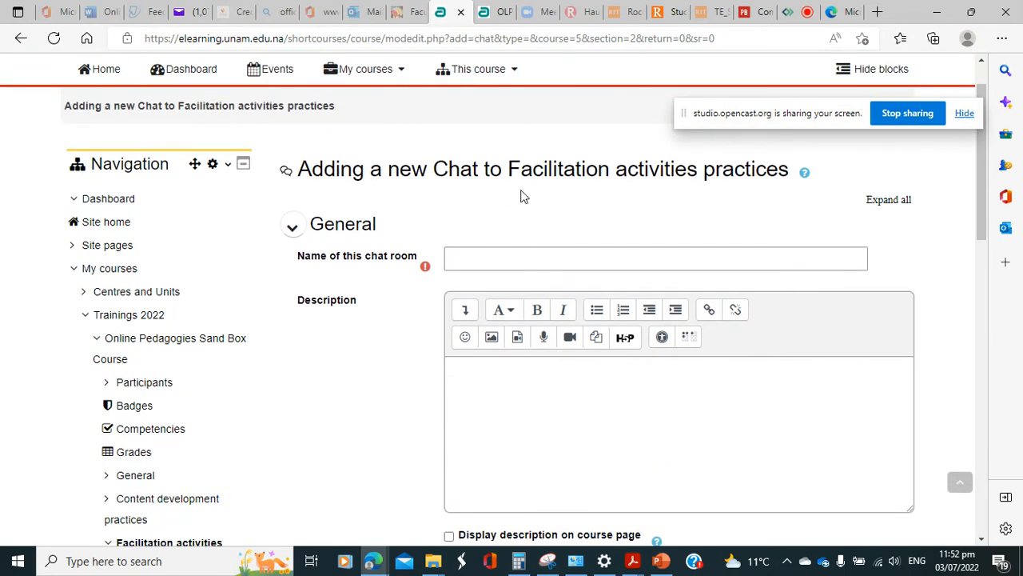
# Name the chat room 'Effective interaction tools'
pyautogui.click(655, 257)
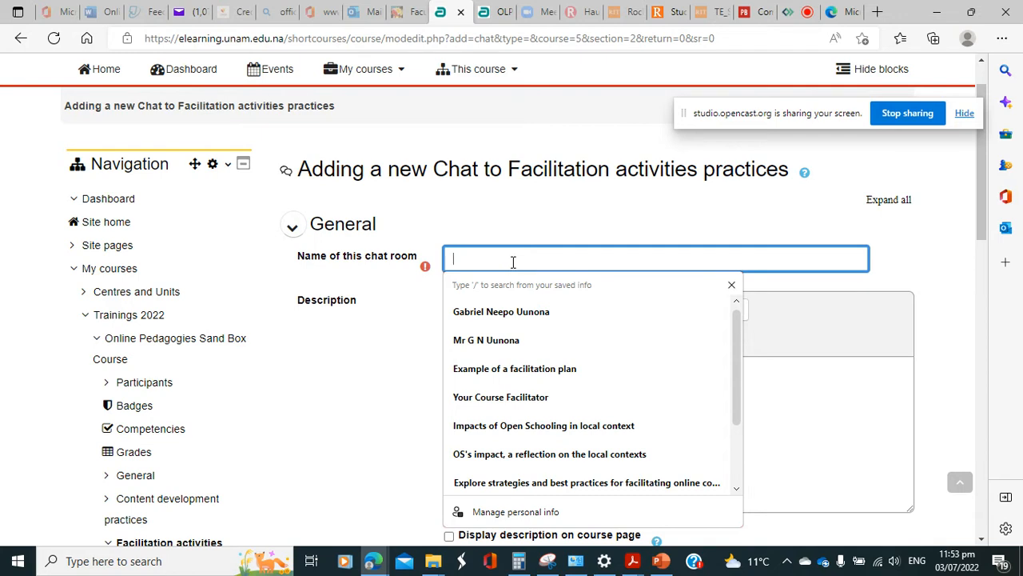
pyautogui.write('Effe')
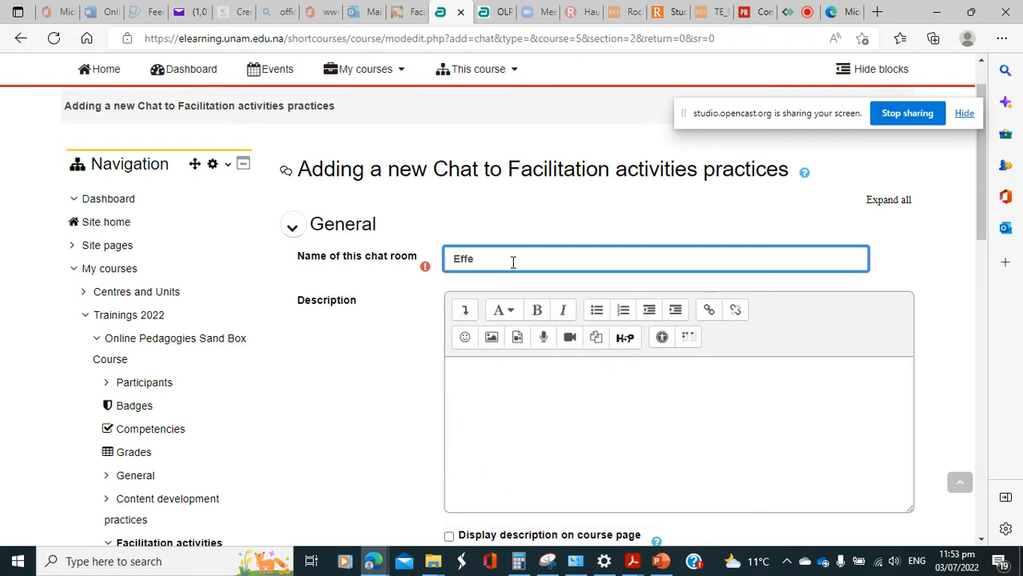
pyautogui.write('ctive')
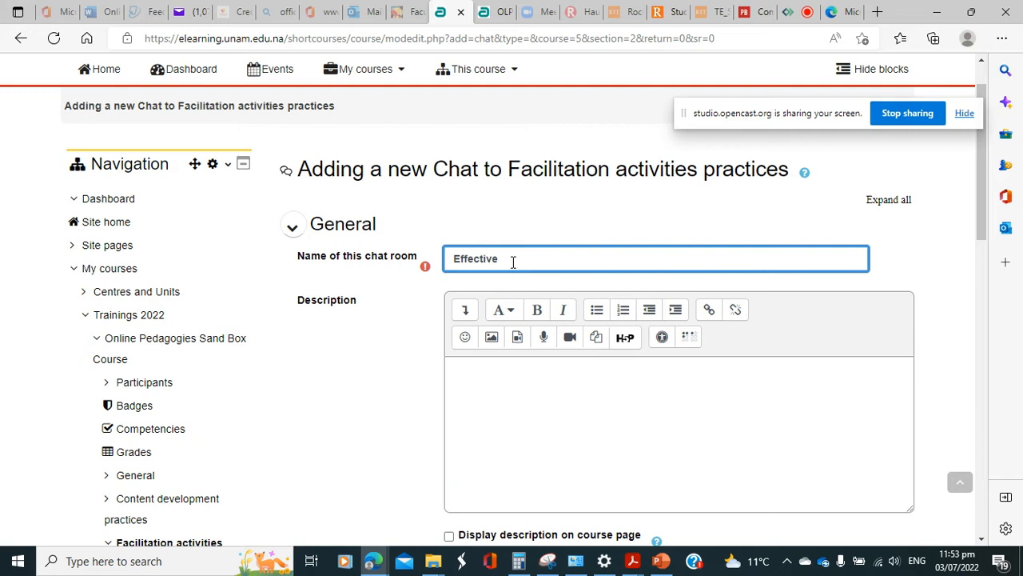
pyautogui.write('interaction tools')
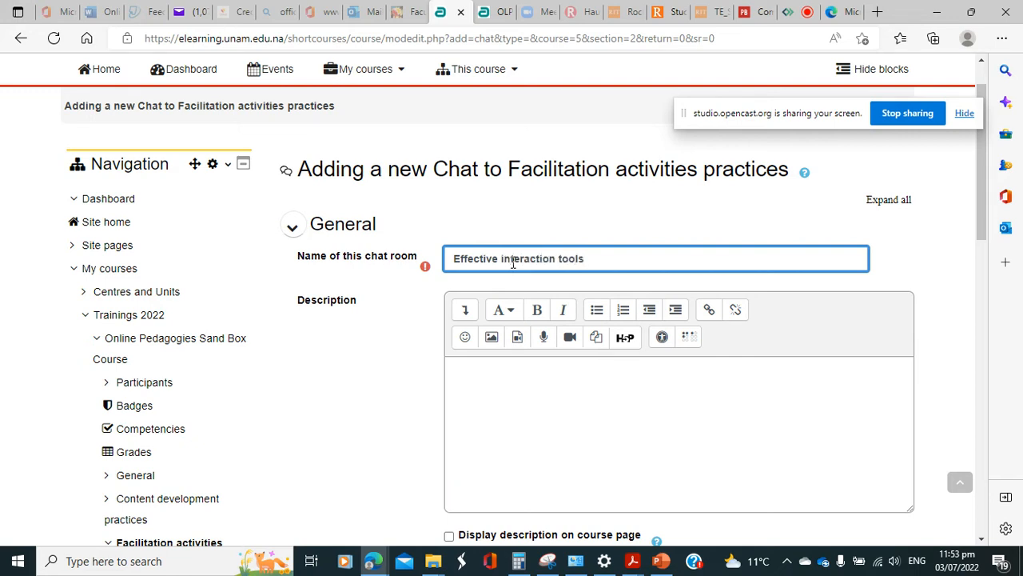
# Begin the description: watch Dr Alfred's video explaining the importance of planning interaction in advance
pyautogui.click(550, 429)
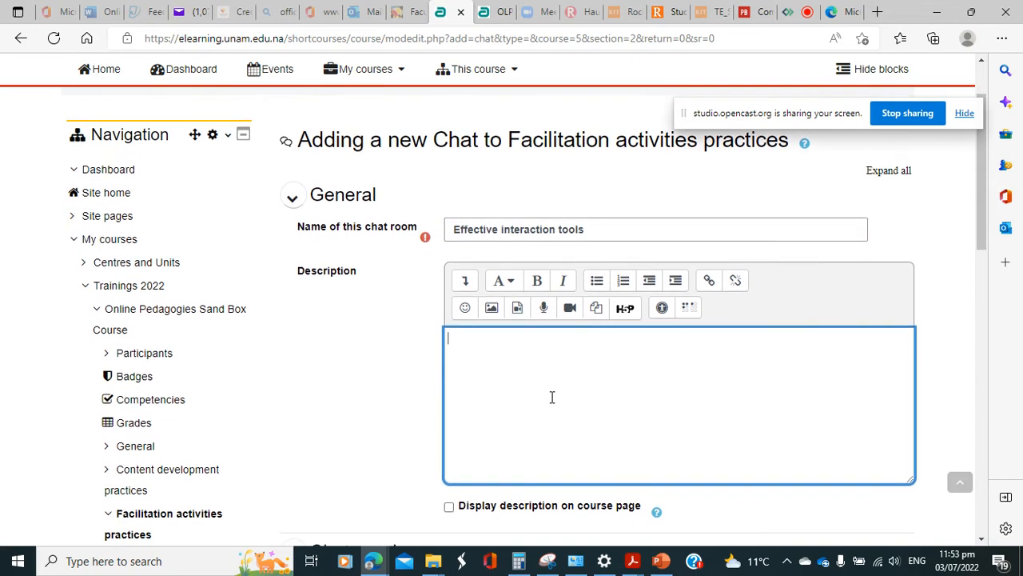
pyautogui.scroll(-3)
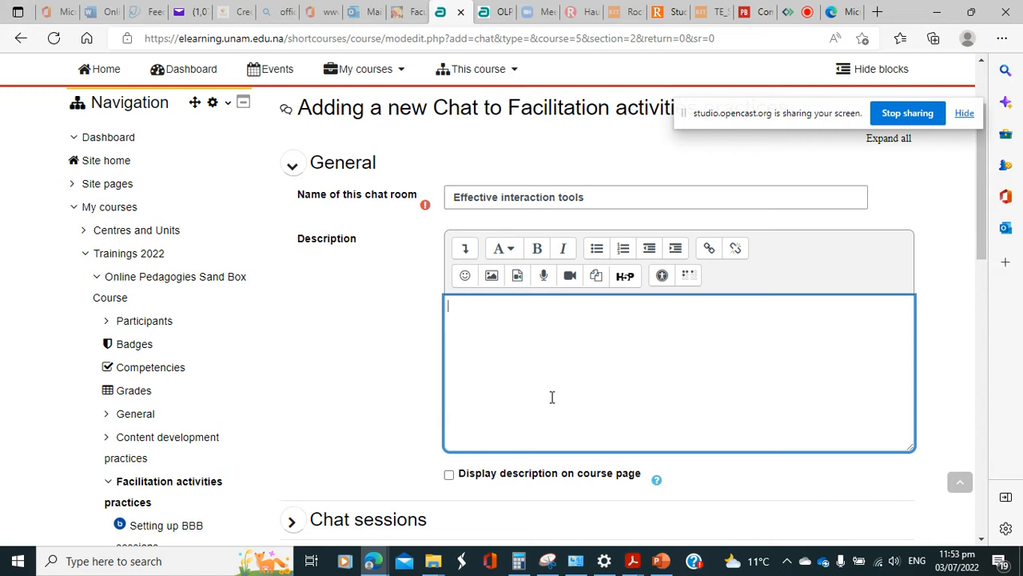
pyautogui.write('Watch the video from this li')
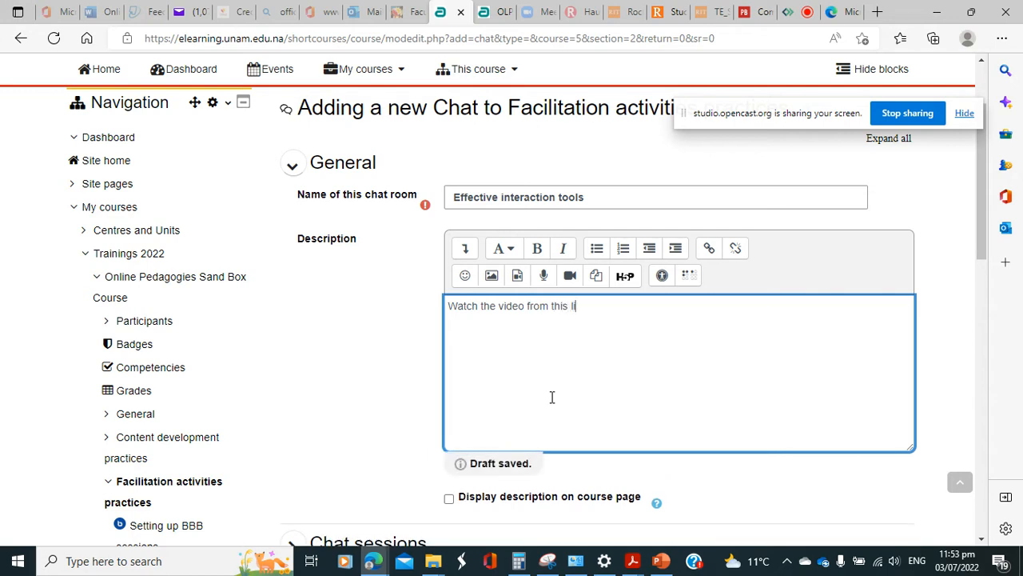
pyautogui.write('nk')
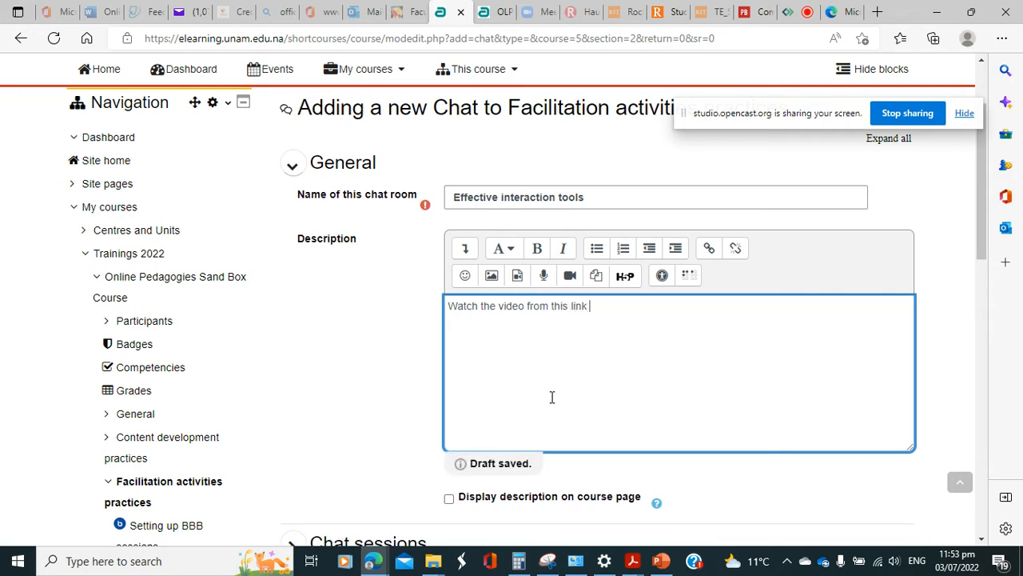
pyautogui.write('where Dr')
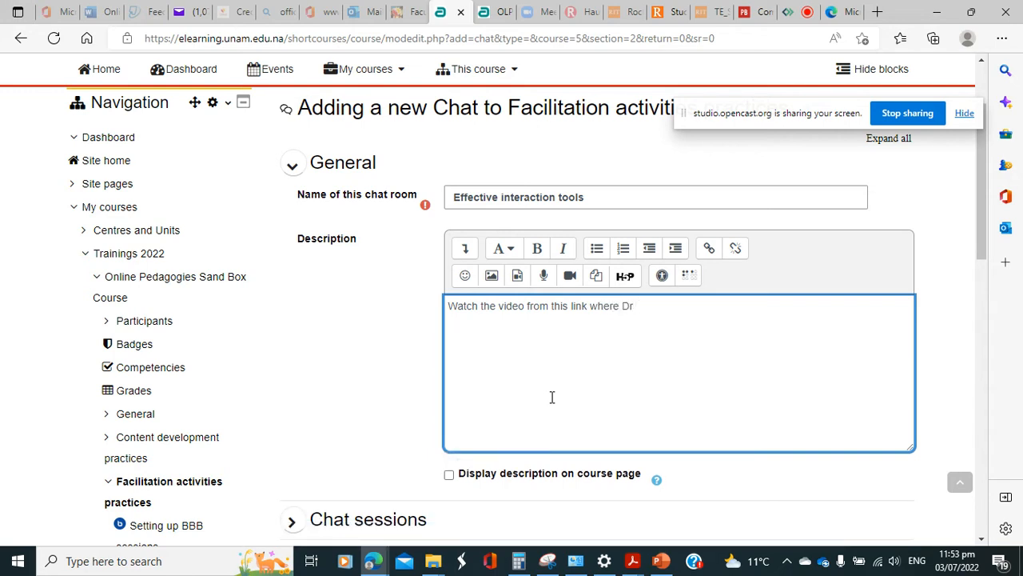
pyautogui.write('Alfred')
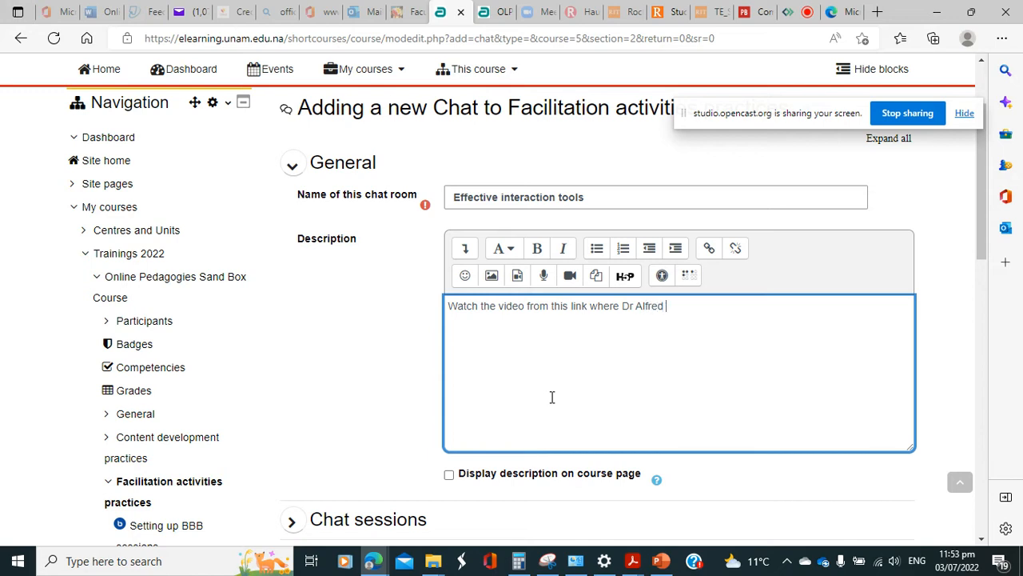
pyautogui.write('e')
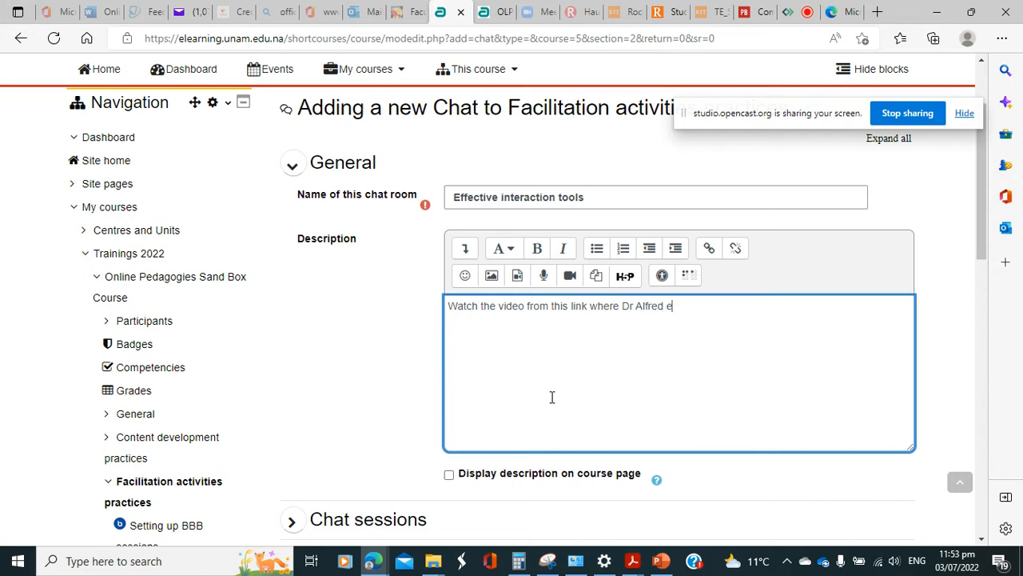
pyautogui.write('xplain')
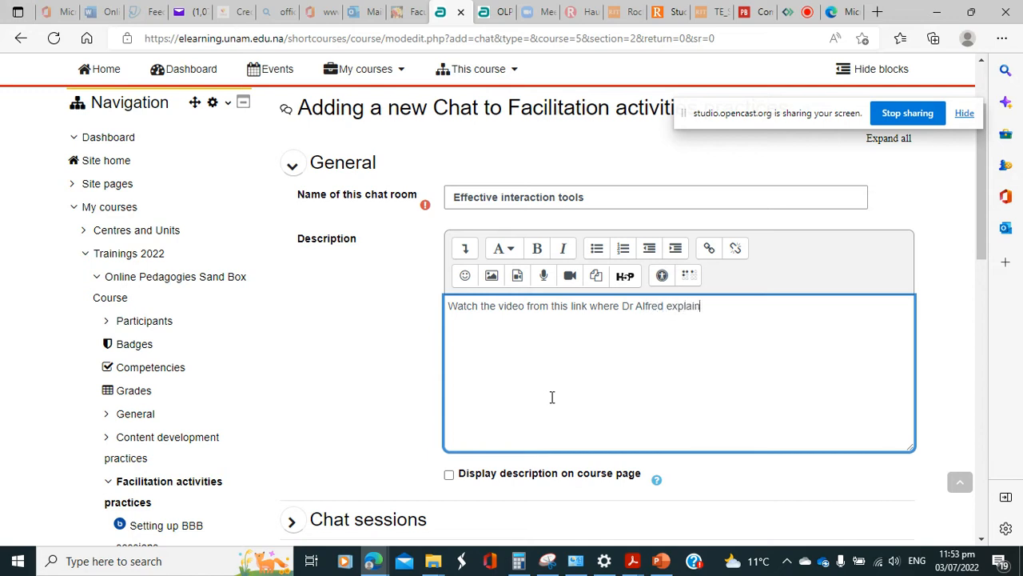
pyautogui.write('s the importance f')
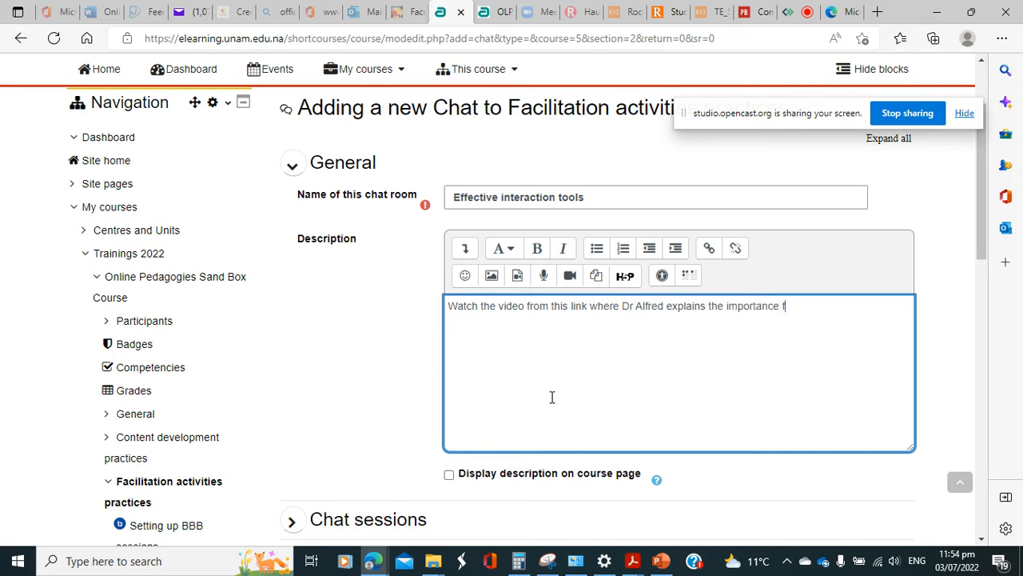
pyautogui.write('of')
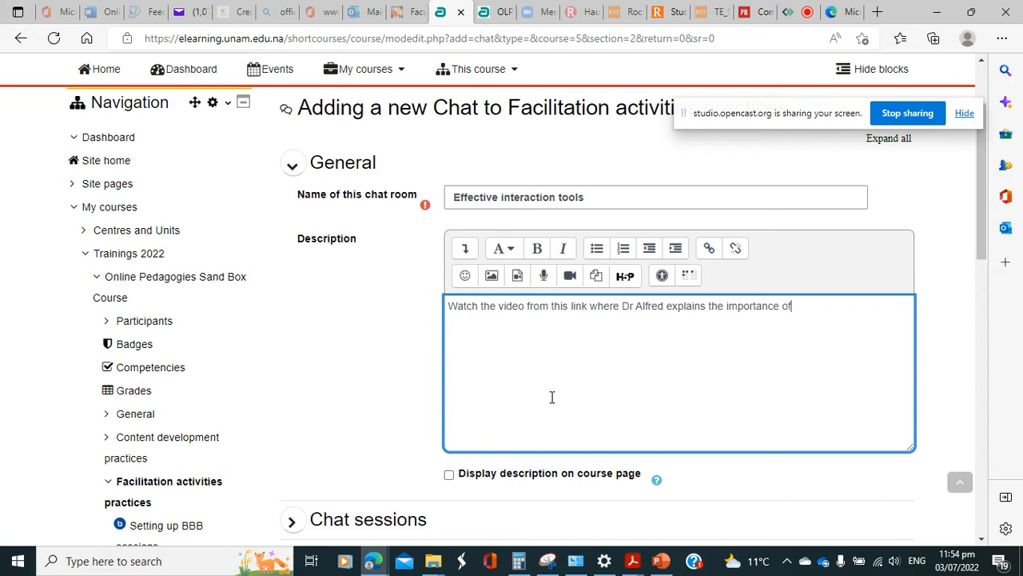
pyautogui.write('planning')
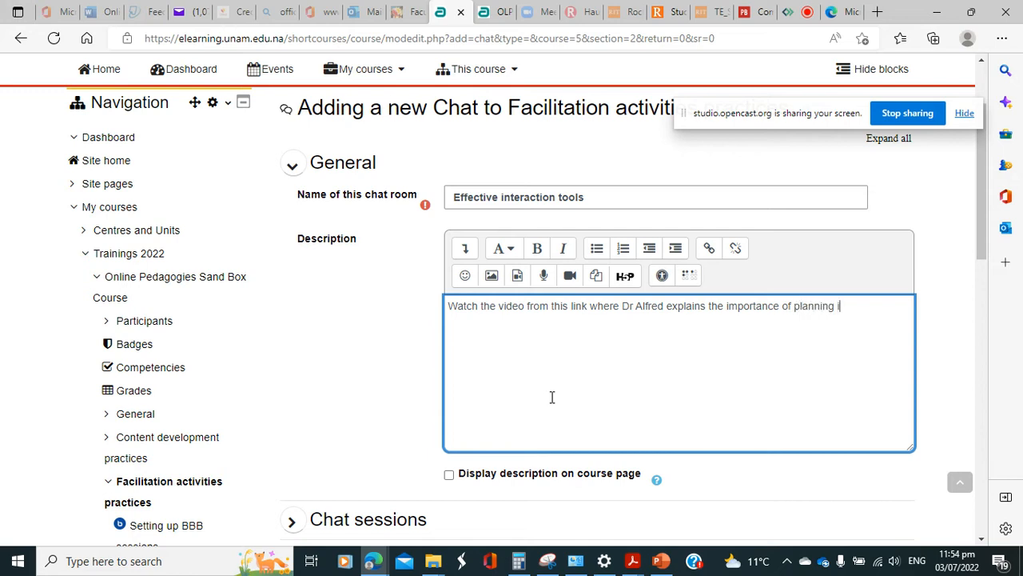
pyautogui.write('interaction')
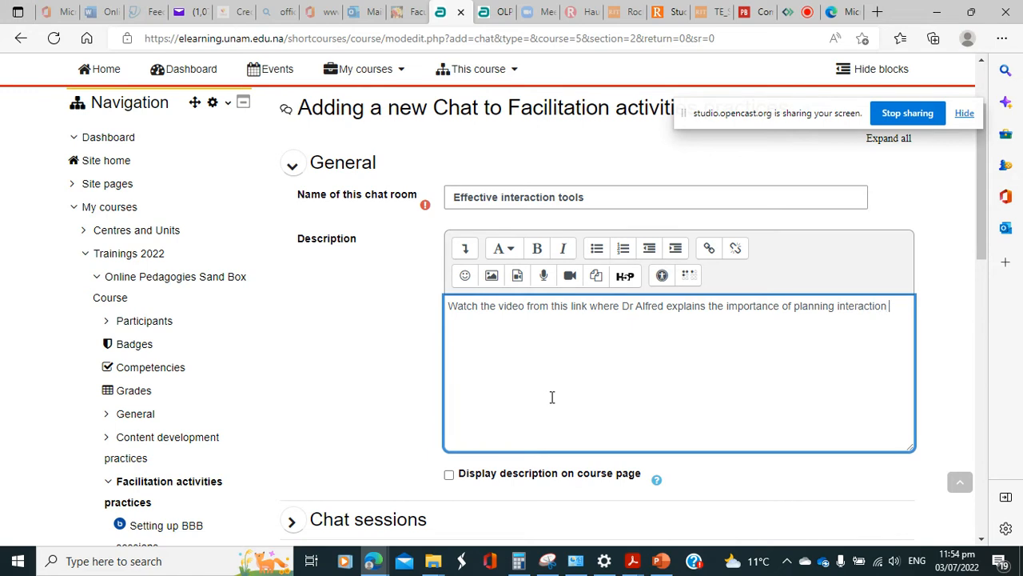
pyautogui.write('in')
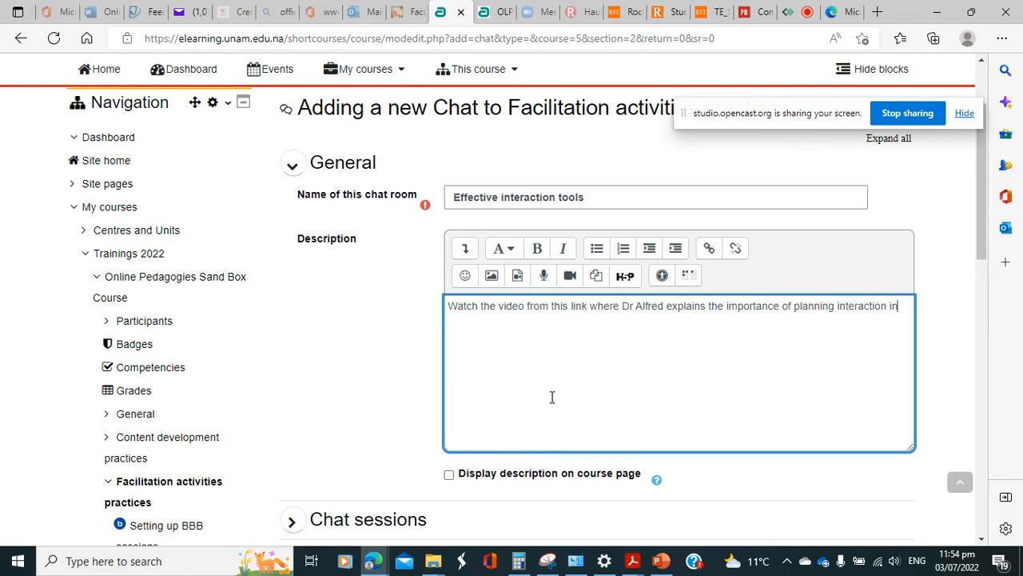
pyautogui.write('advance')
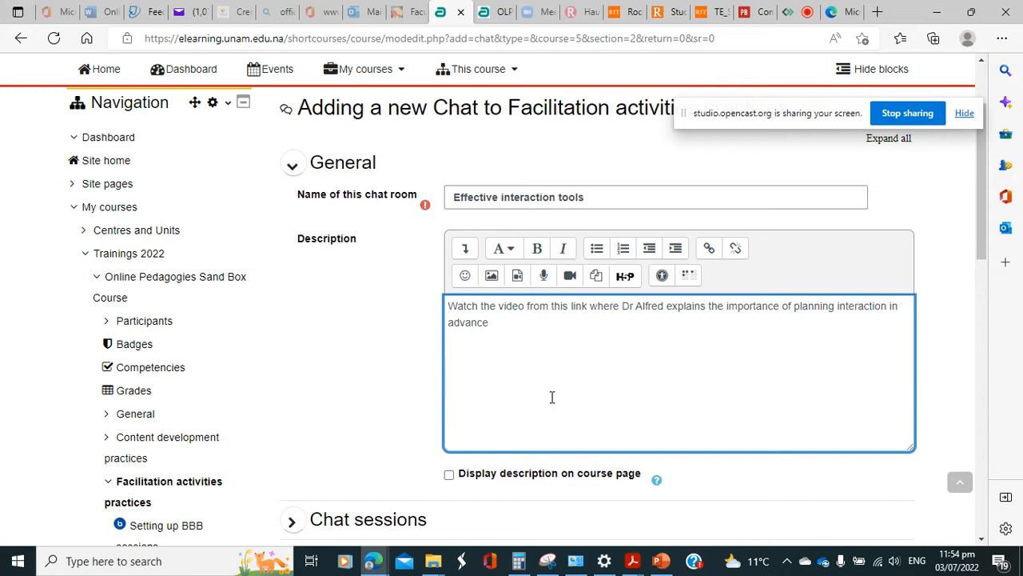
# Finish the description: during the chat session we shall look at effective ways of setting up interaction Activities
pyautogui.write(', we sh')
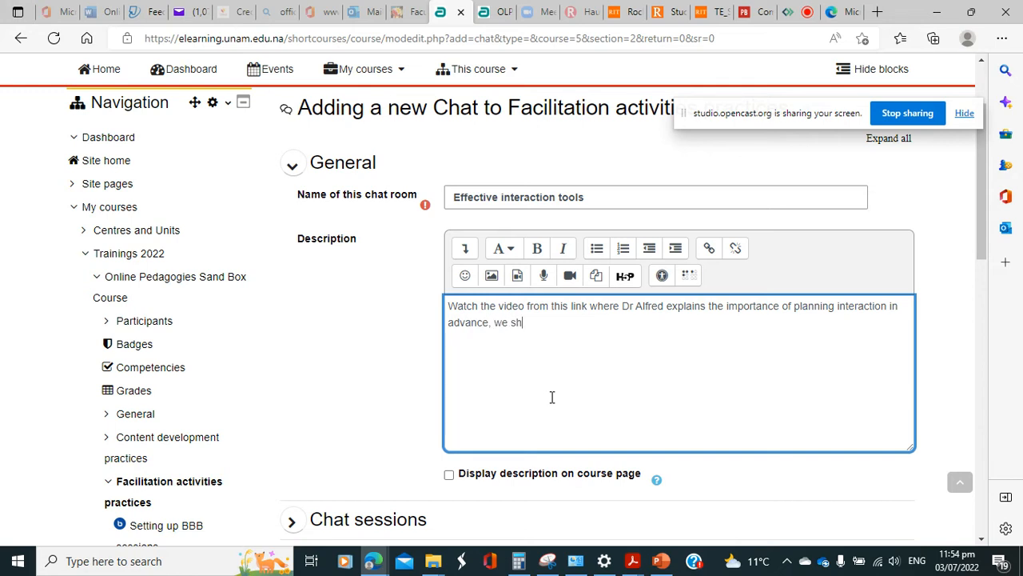
pyautogui.write('all')
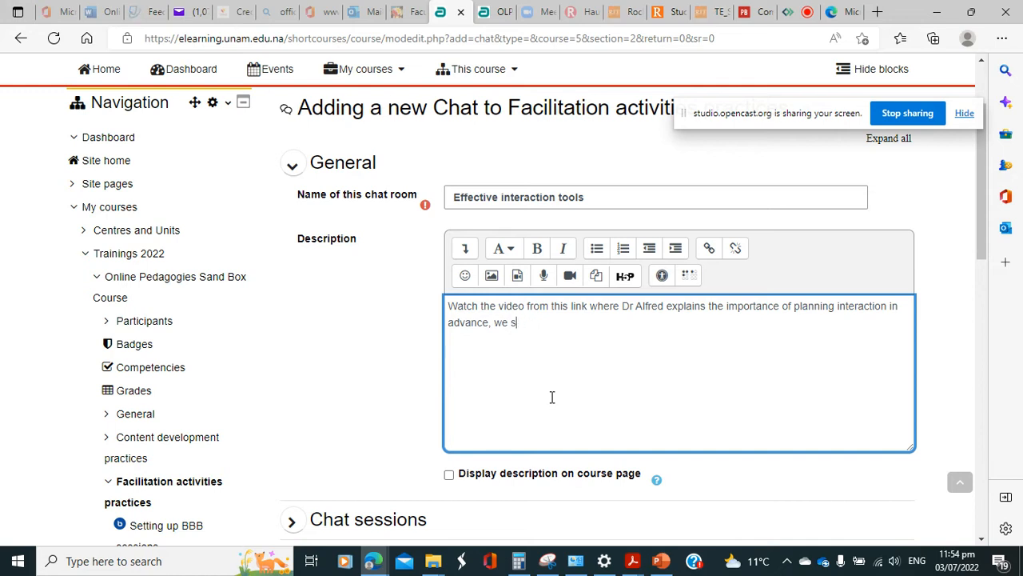
pyautogui.write('during')
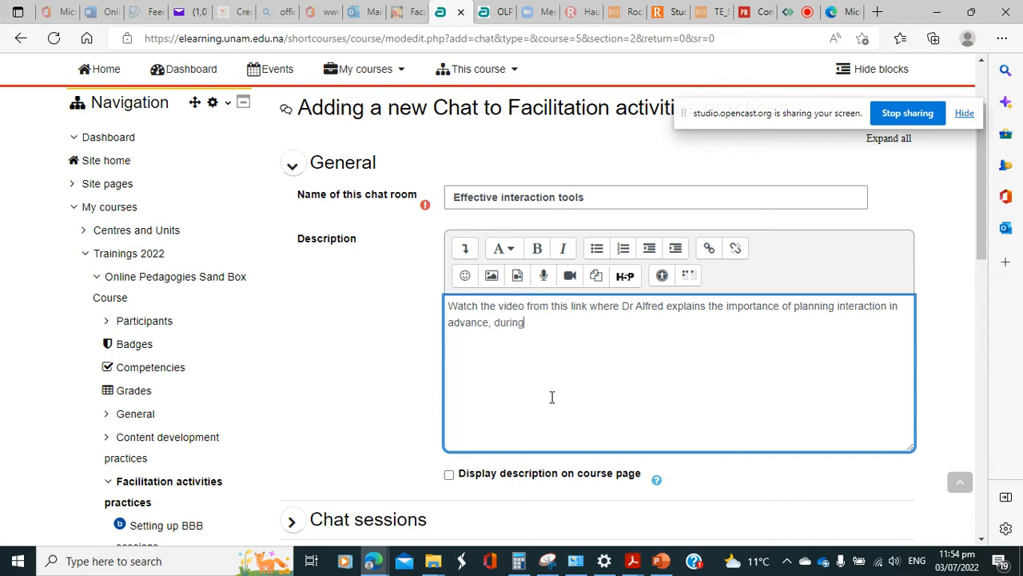
pyautogui.write('the chat')
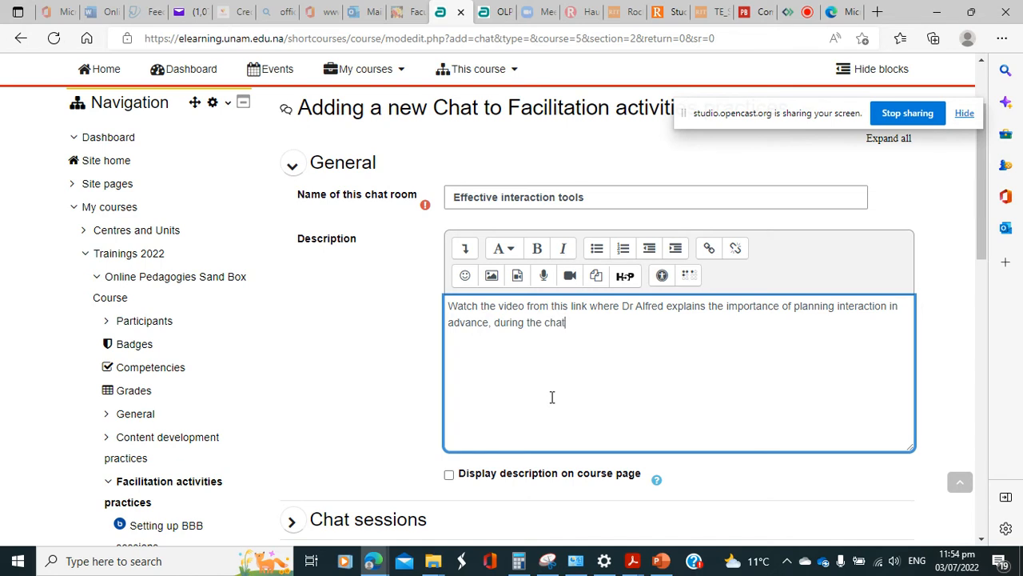
pyautogui.write('session, we sa')
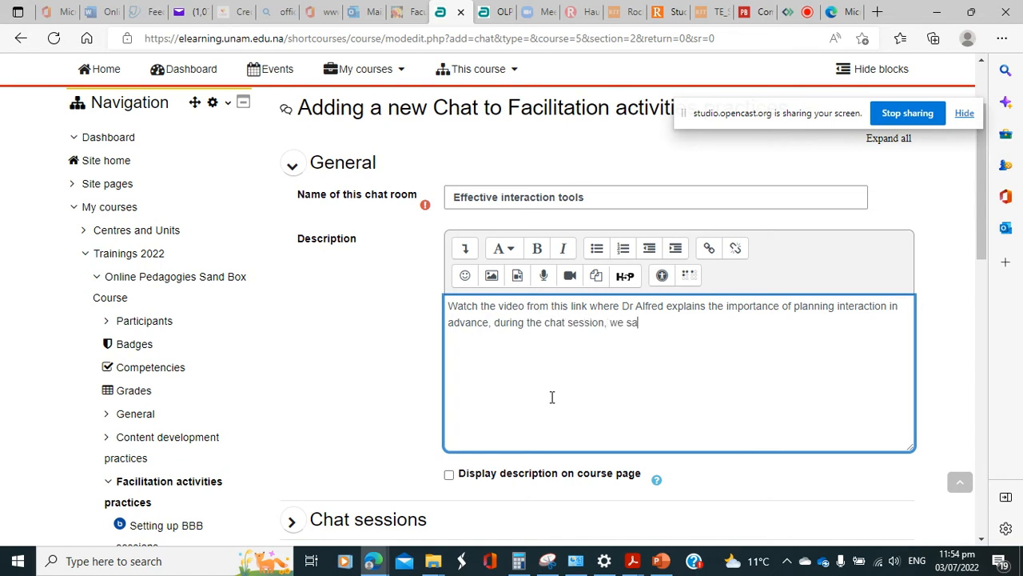
pyautogui.write('hall then')
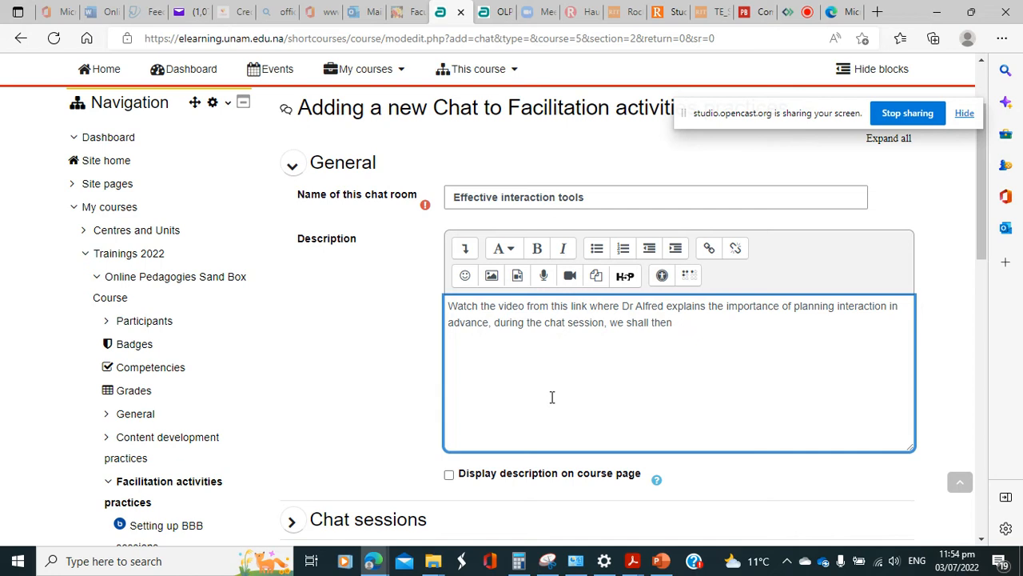
pyautogui.write('look')
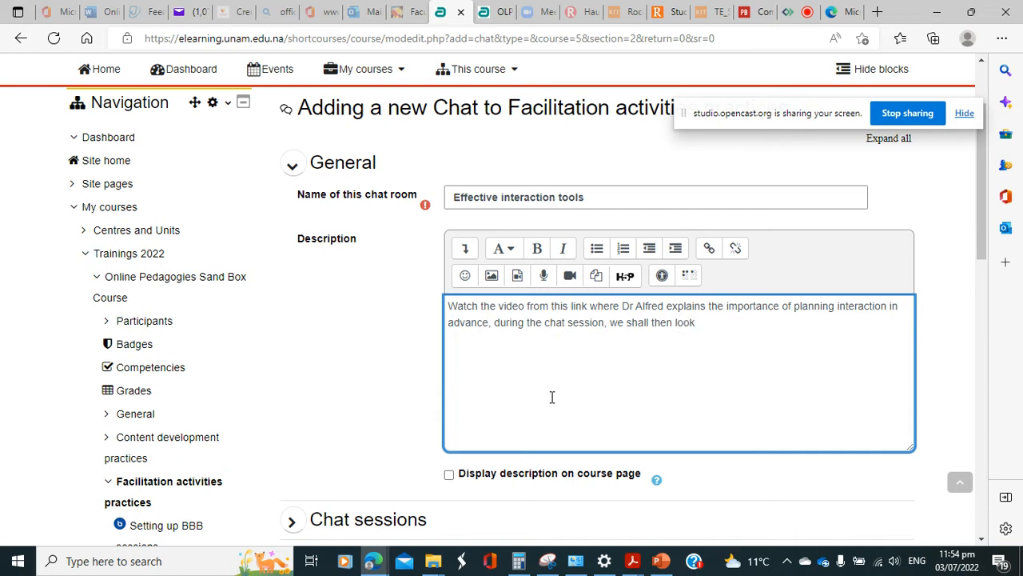
pyautogui.write('at the')
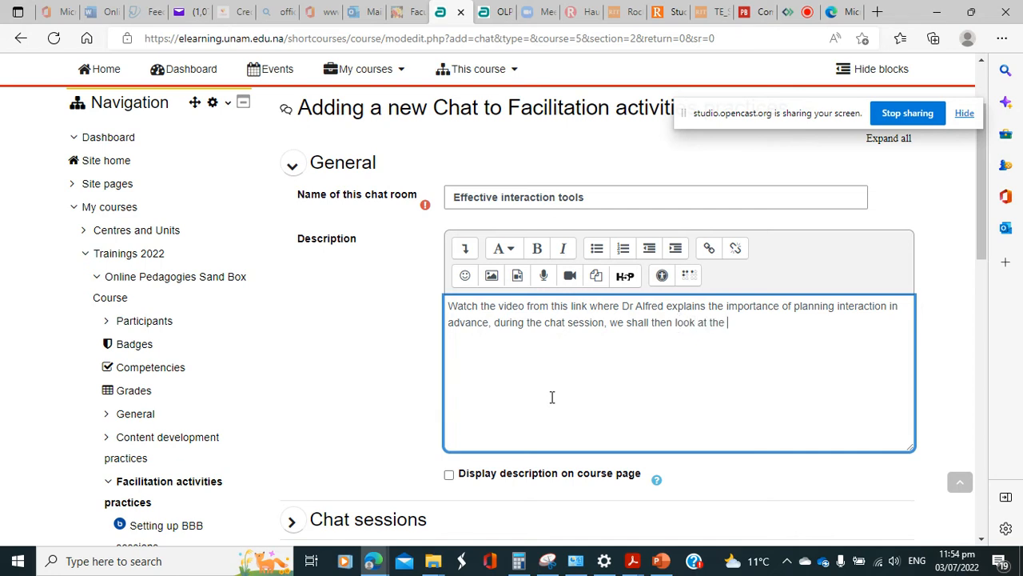
pyautogui.write('effective')
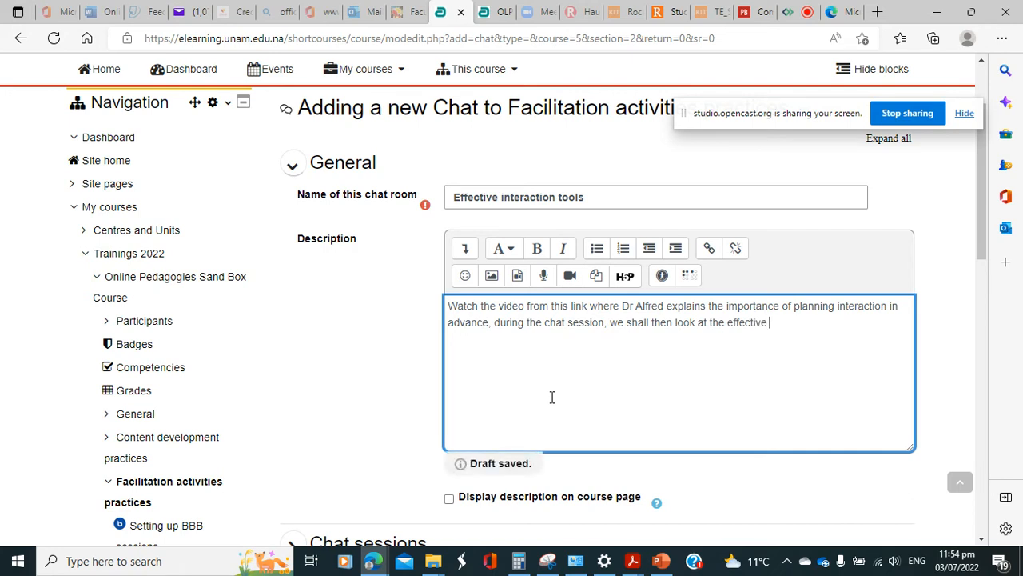
pyautogui.write('ways of se')
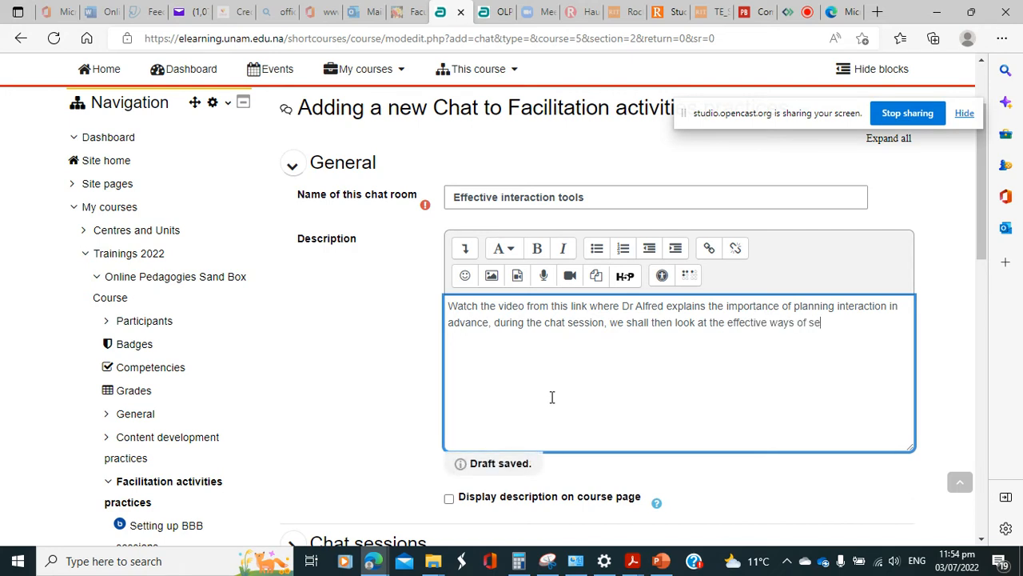
pyautogui.write('tting up')
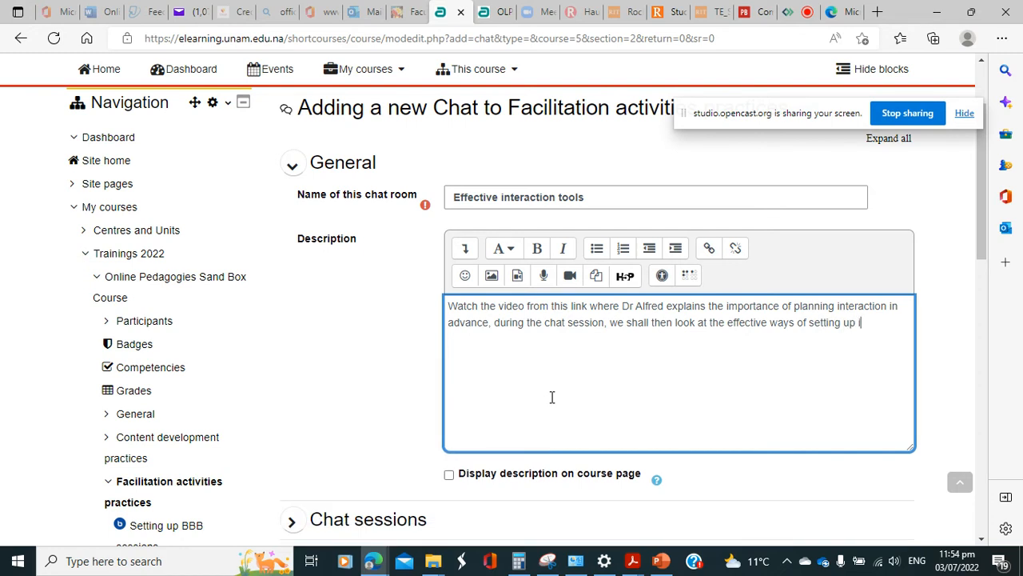
pyautogui.write('interaction')
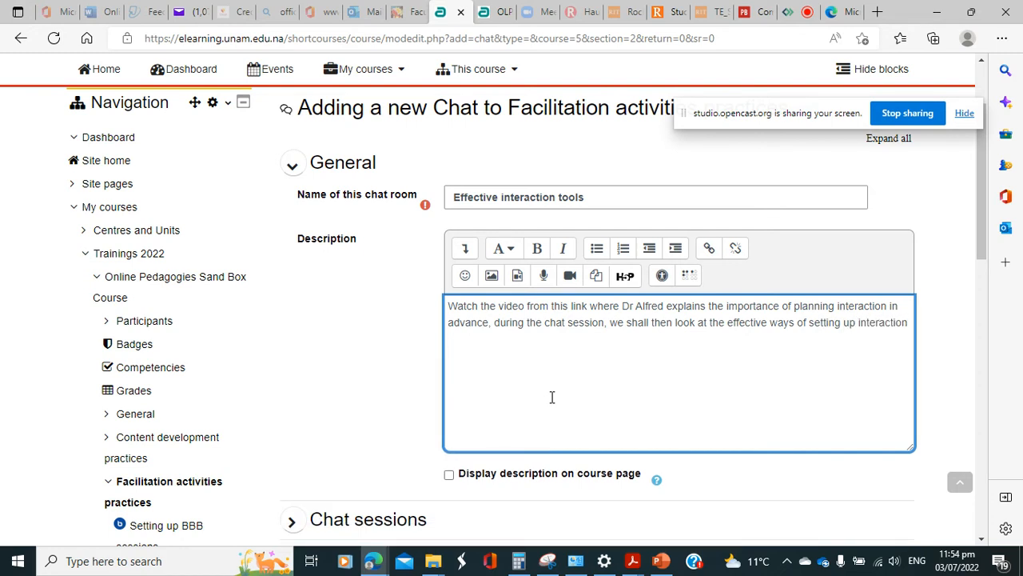
pyautogui.write('tools')
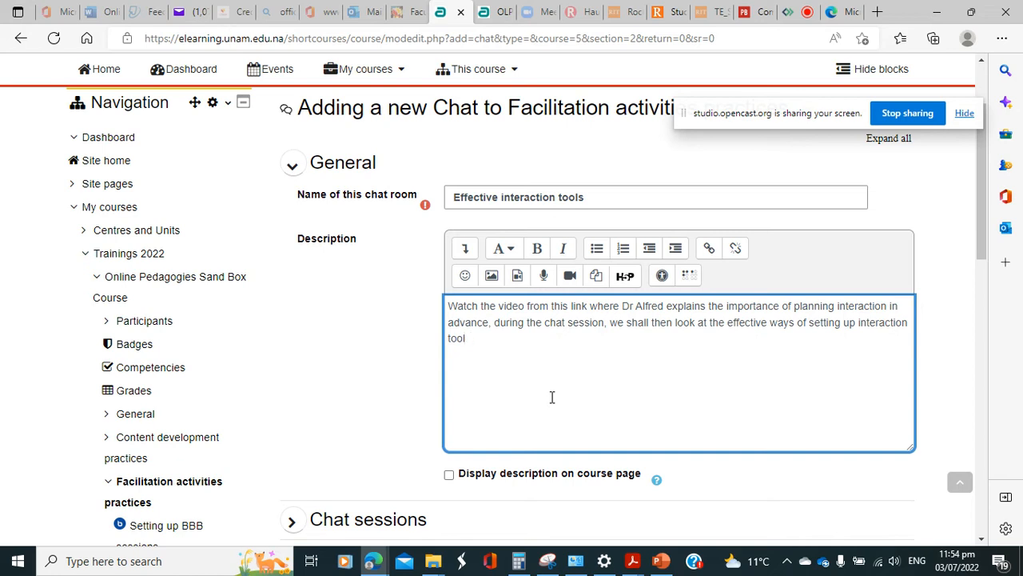
pyautogui.press('BackSpace')
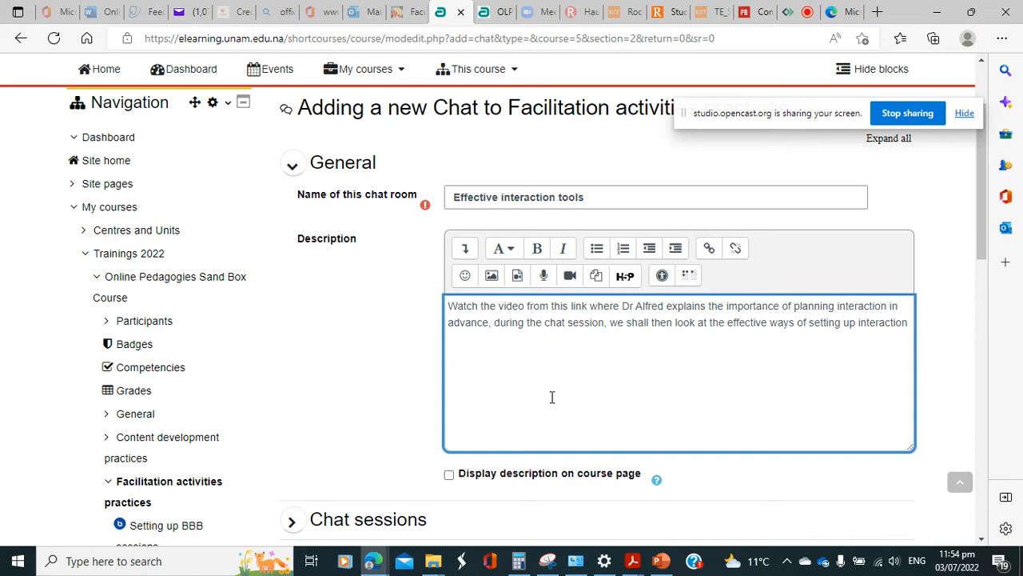
pyautogui.write('Acti')
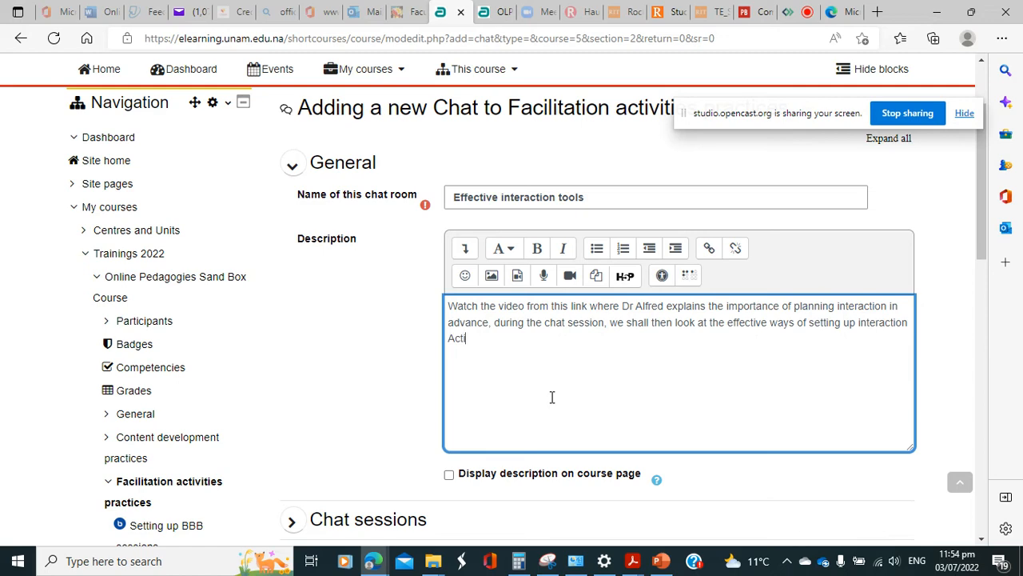
pyautogui.write('viti')
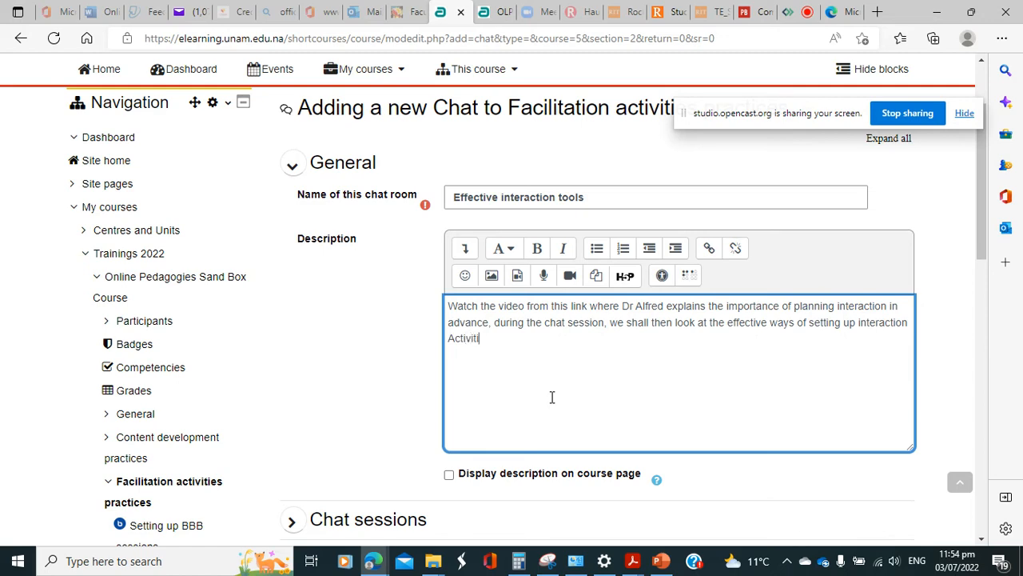
pyautogui.write('es')
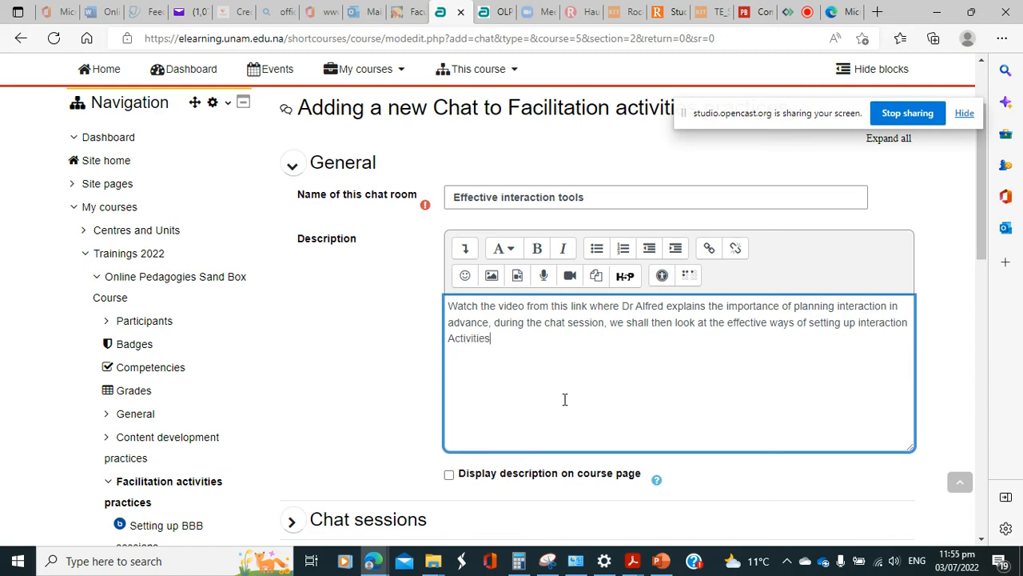
# Expand the Chat sessions settings and review the next chat day choices
pyautogui.scroll(-3)
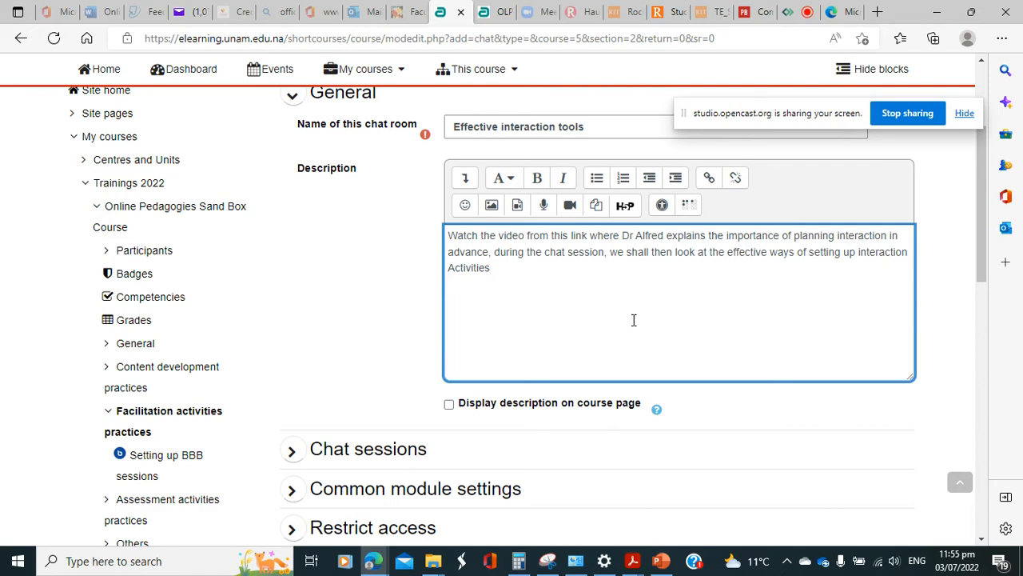
pyautogui.scroll(-3)
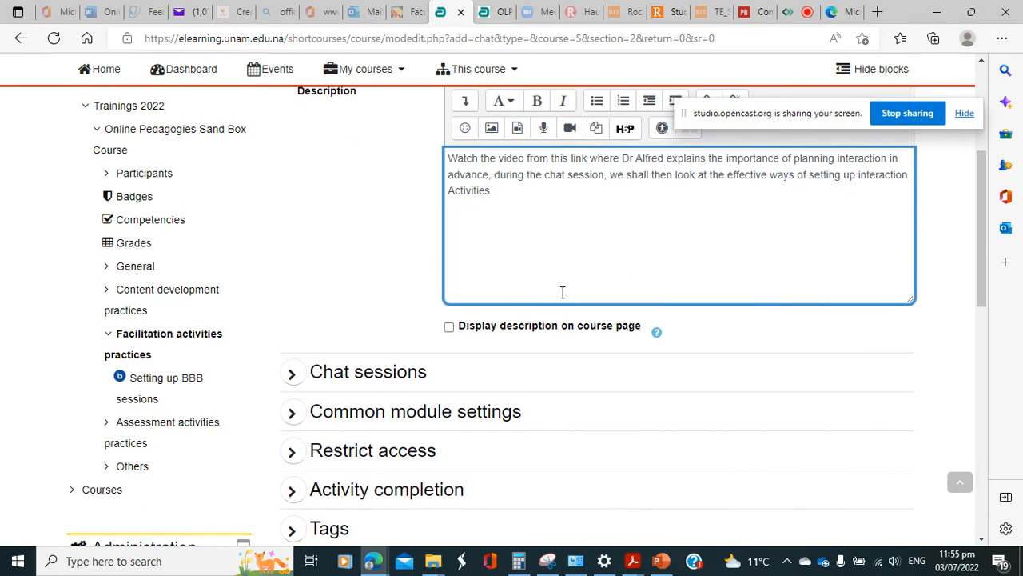
pyautogui.click(291, 372)
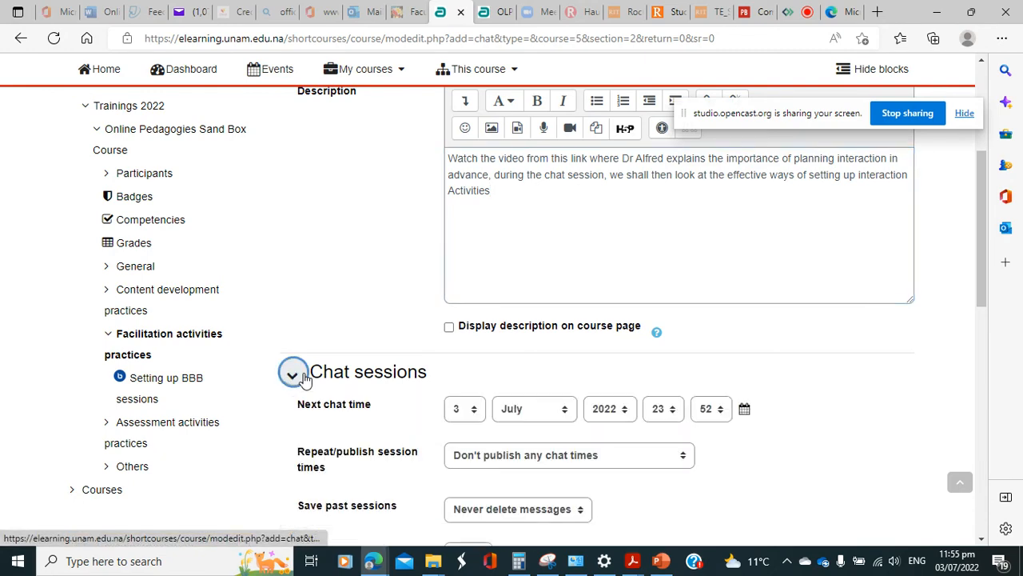
pyautogui.scroll(-3)
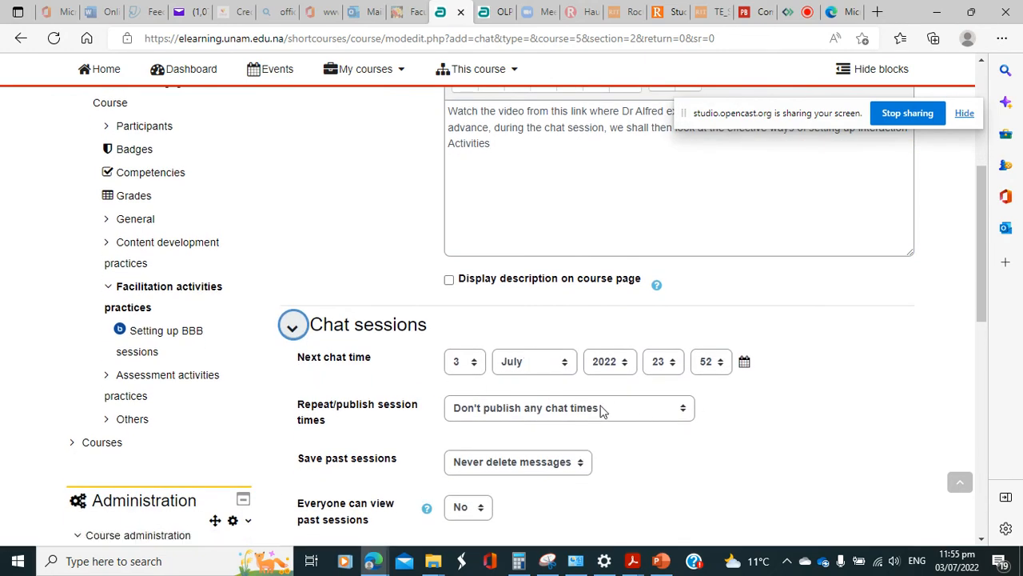
pyautogui.click(460, 362)
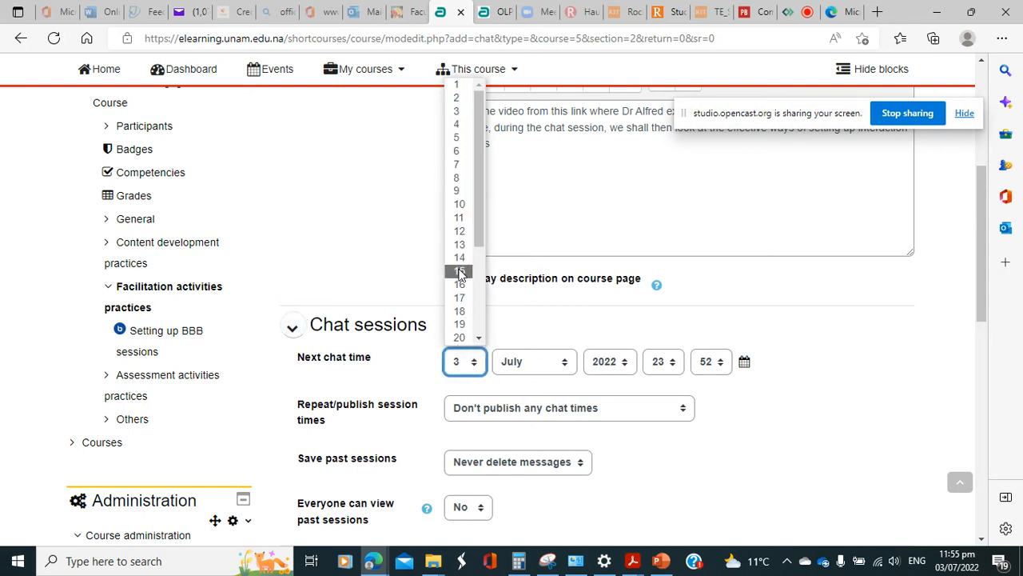
pyautogui.moveTo(458, 258)
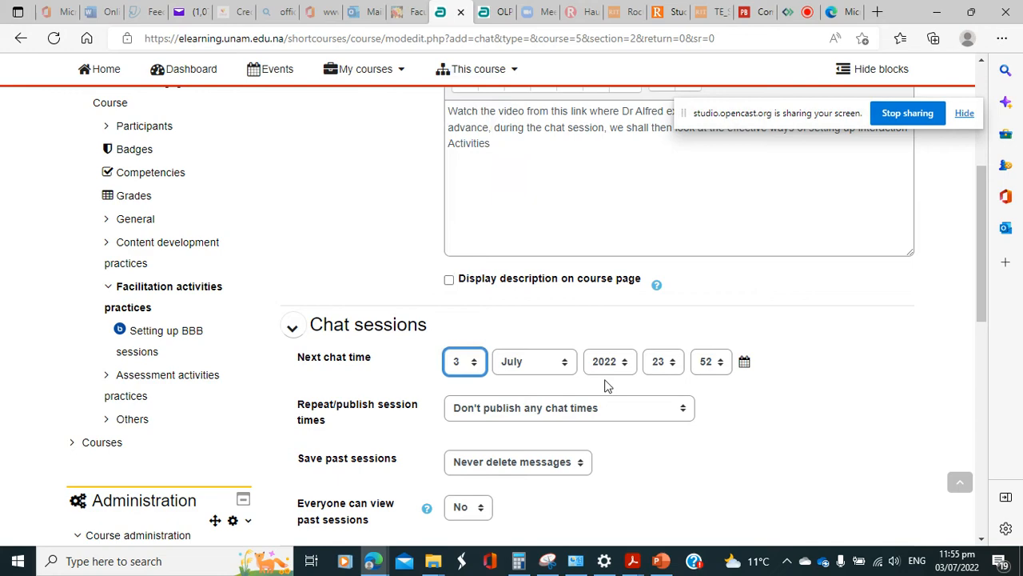
pyautogui.scroll(-3)
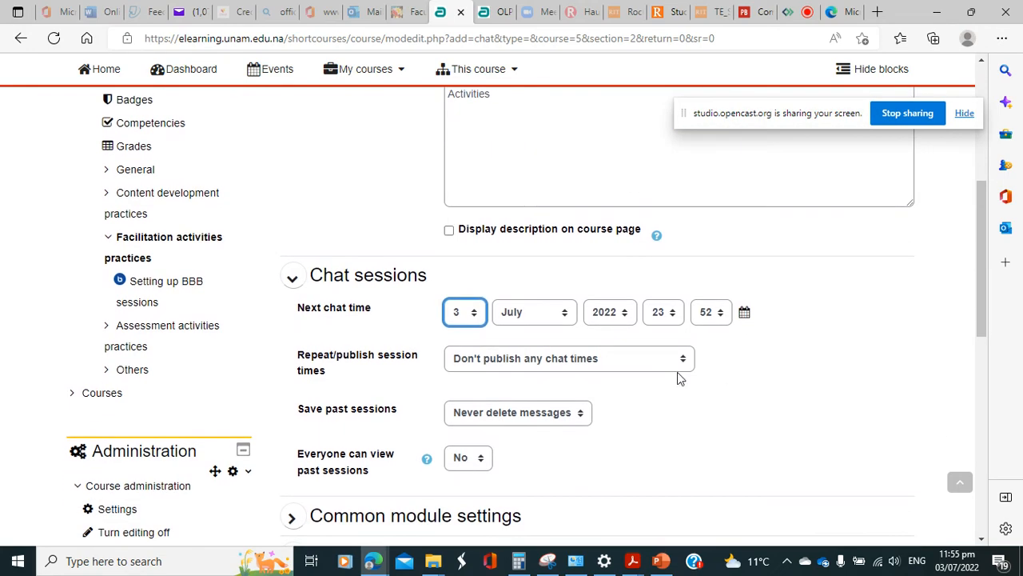
pyautogui.moveTo(649, 296)
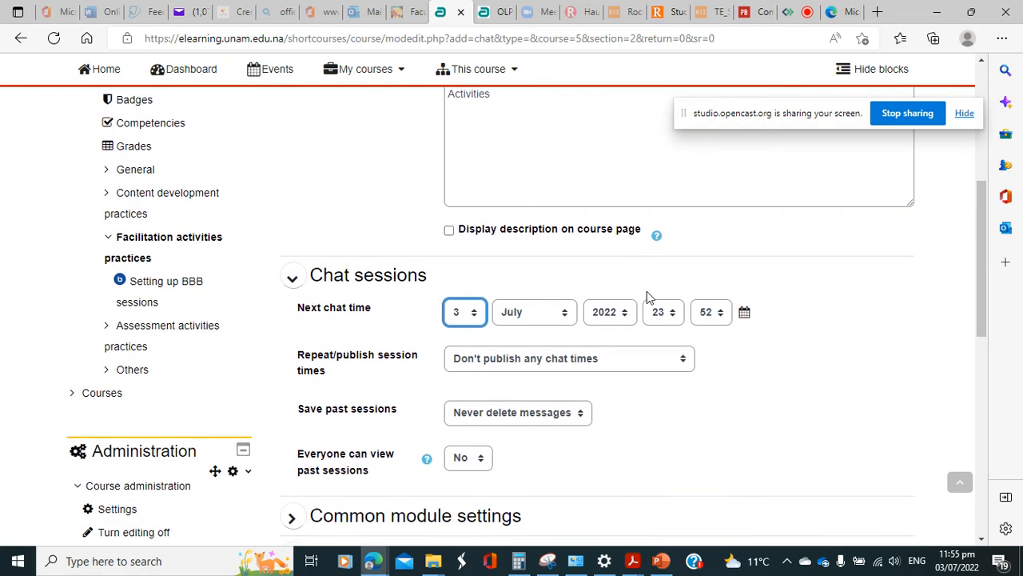
pyautogui.scroll(-3)
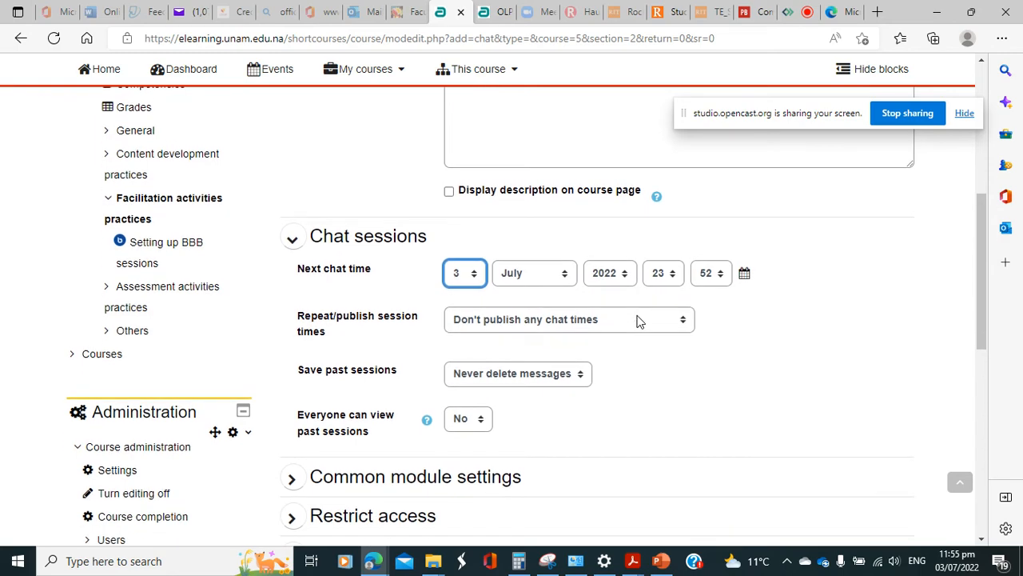
pyautogui.scroll(-3)
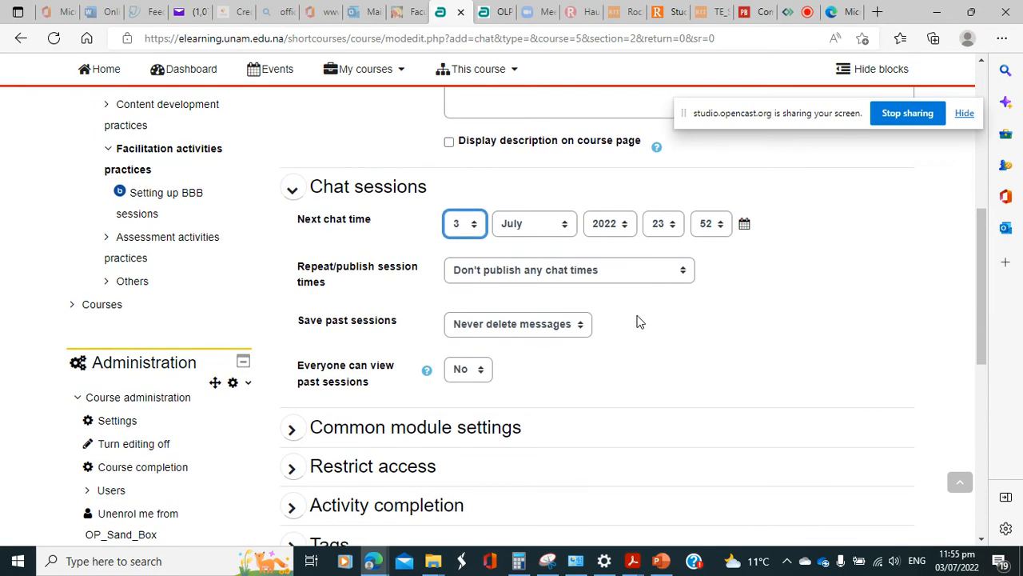
pyautogui.moveTo(334, 281)
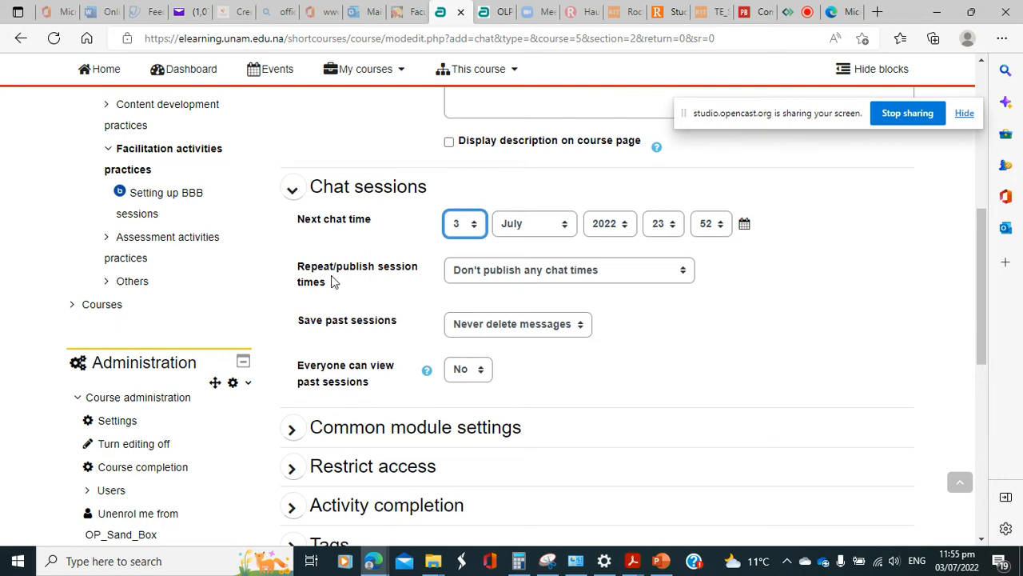
pyautogui.moveTo(376, 288)
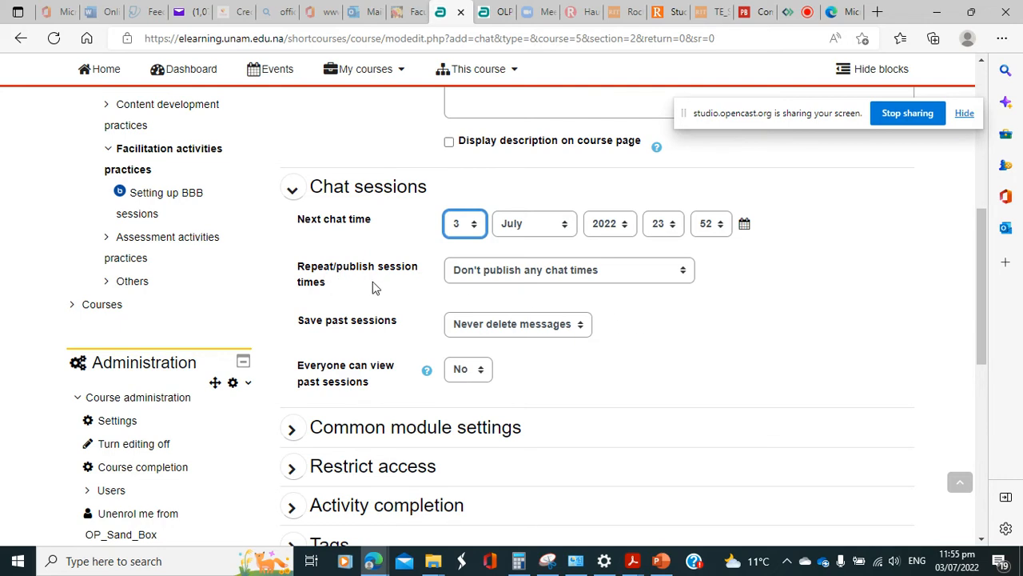
pyautogui.moveTo(536, 262)
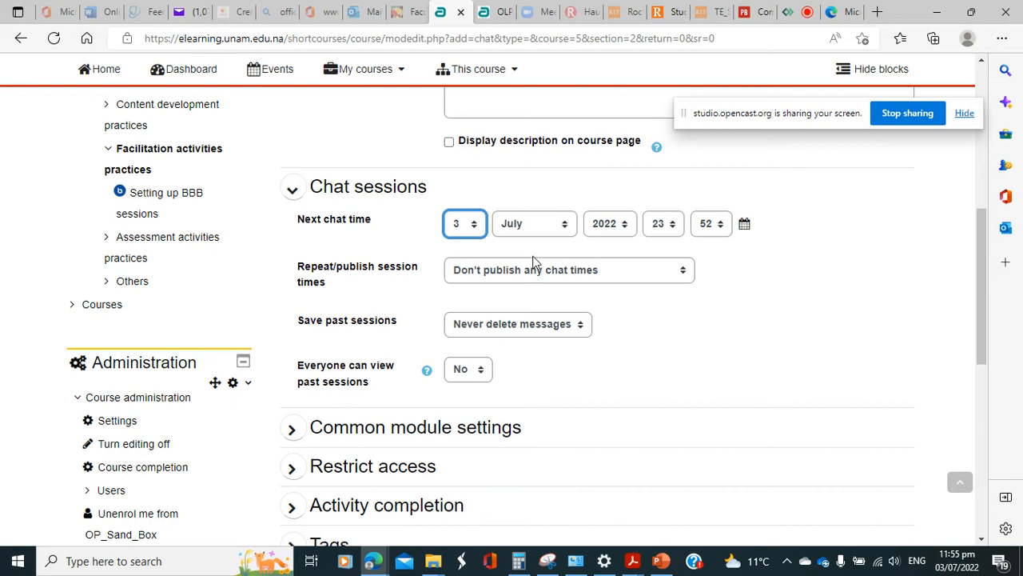
# Set Repeat/publish session times to 'No repeats - publish the specified time only'
pyautogui.click(569, 269)
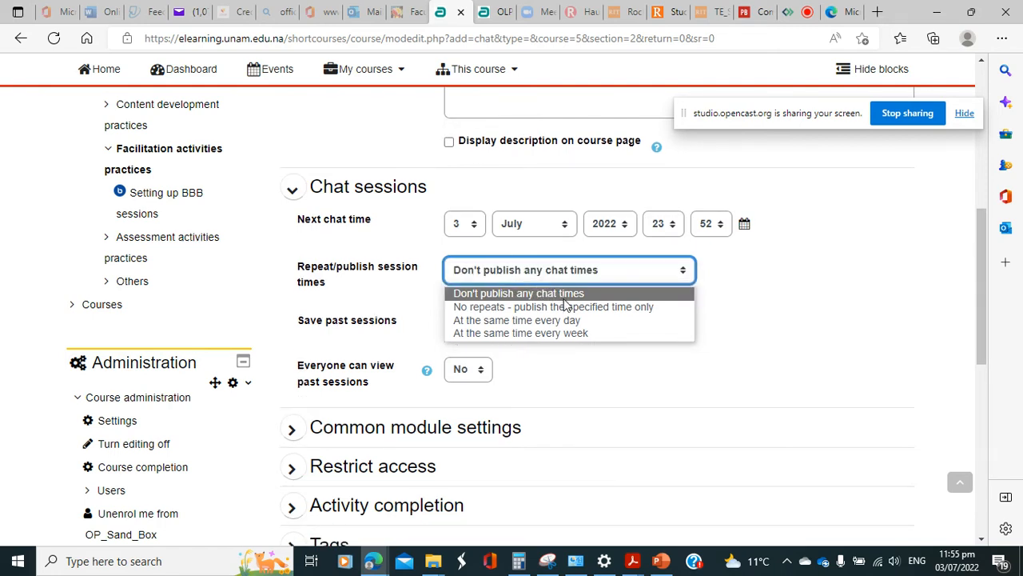
pyautogui.click(553, 307)
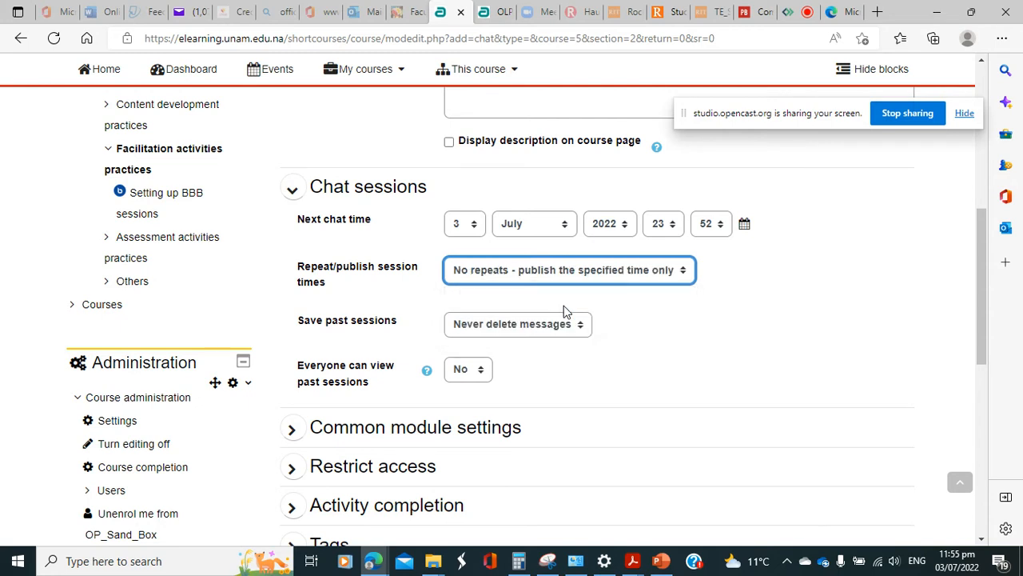
pyautogui.click(568, 269)
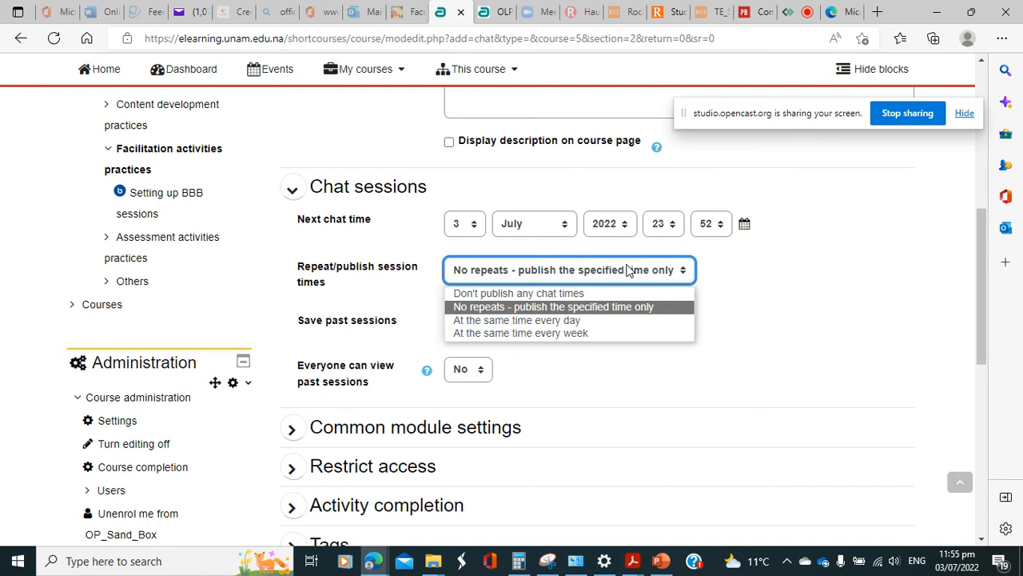
pyautogui.moveTo(515, 320)
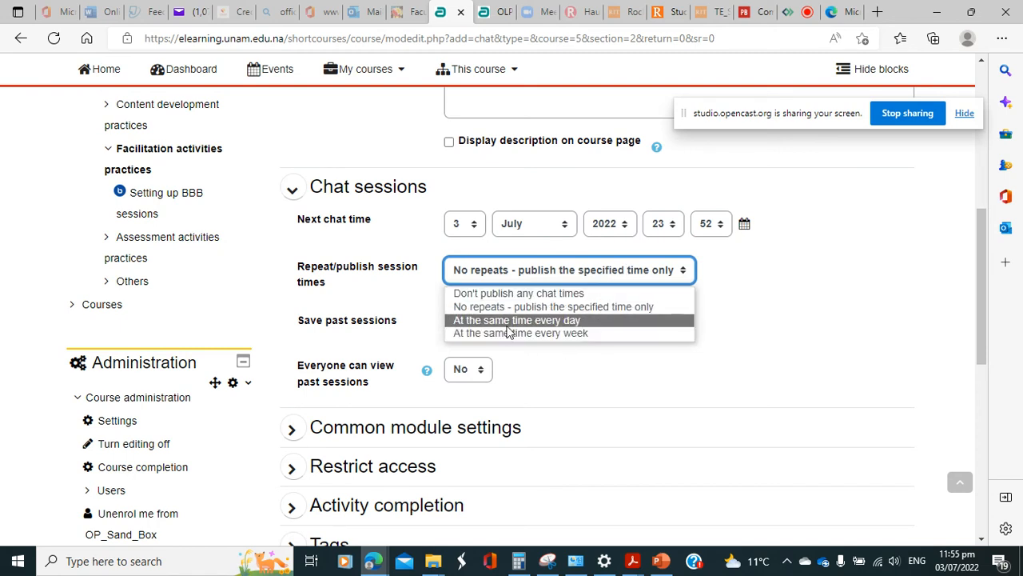
pyautogui.moveTo(594, 321)
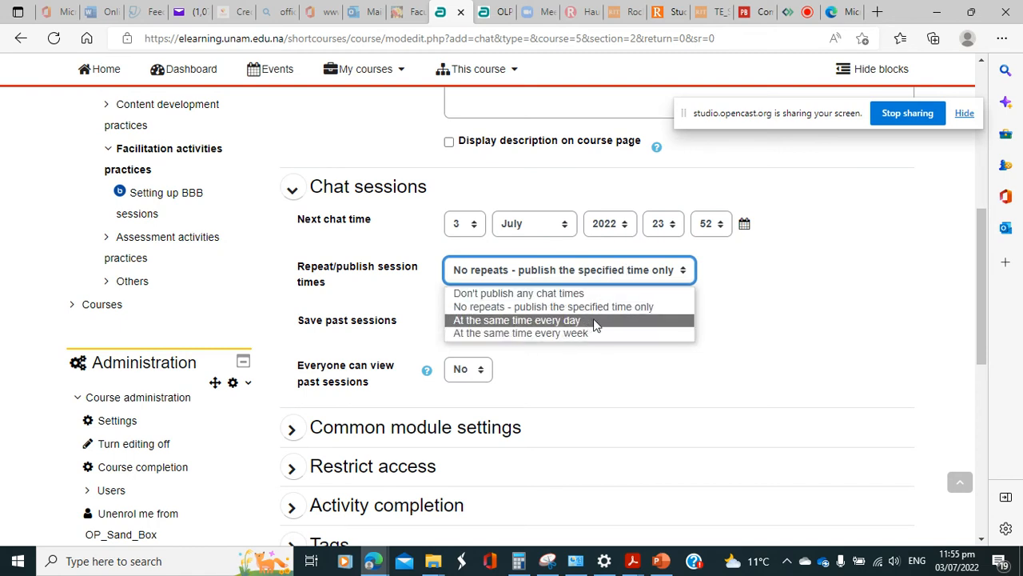
pyautogui.moveTo(622, 320)
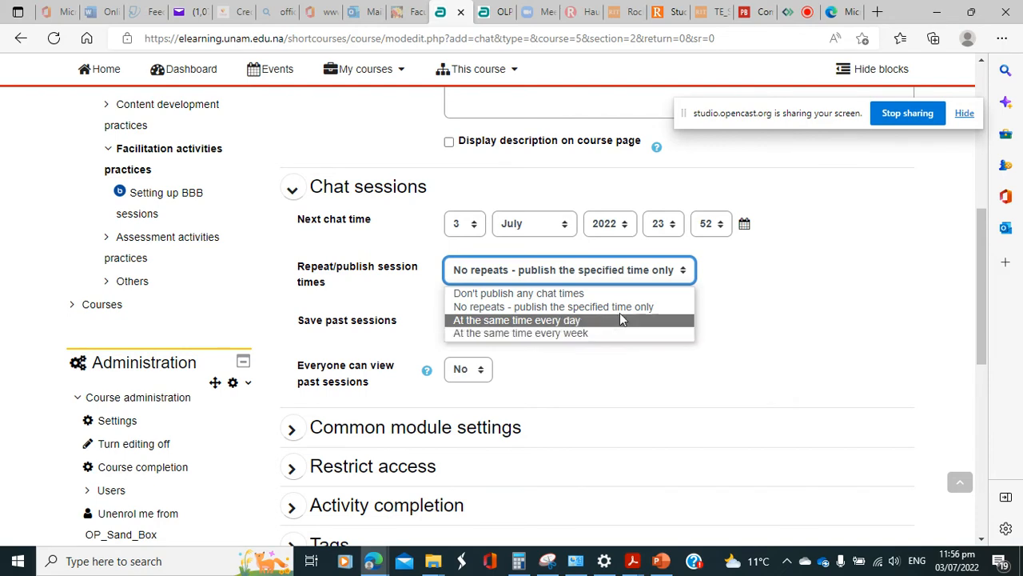
pyautogui.click(553, 307)
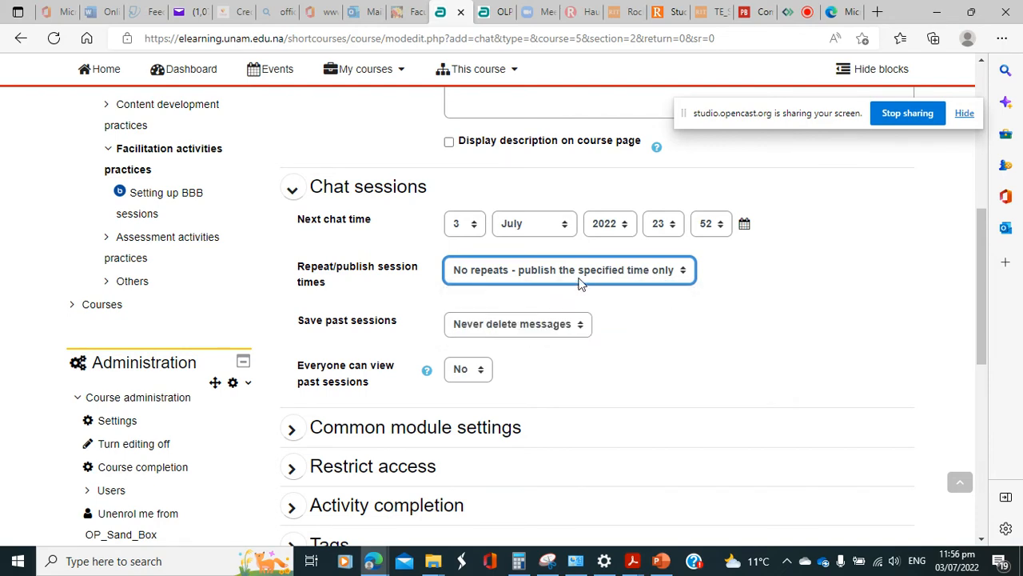
pyautogui.moveTo(589, 353)
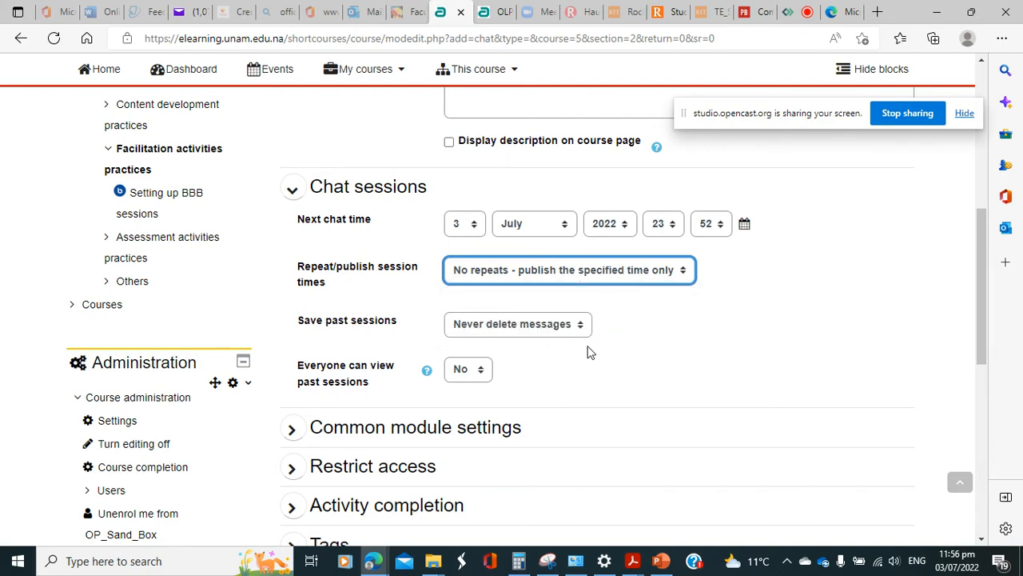
# Keep 'Save past sessions' at Never delete messages and set 'Everyone can view past sessions' to Yes
pyautogui.scroll(-3)
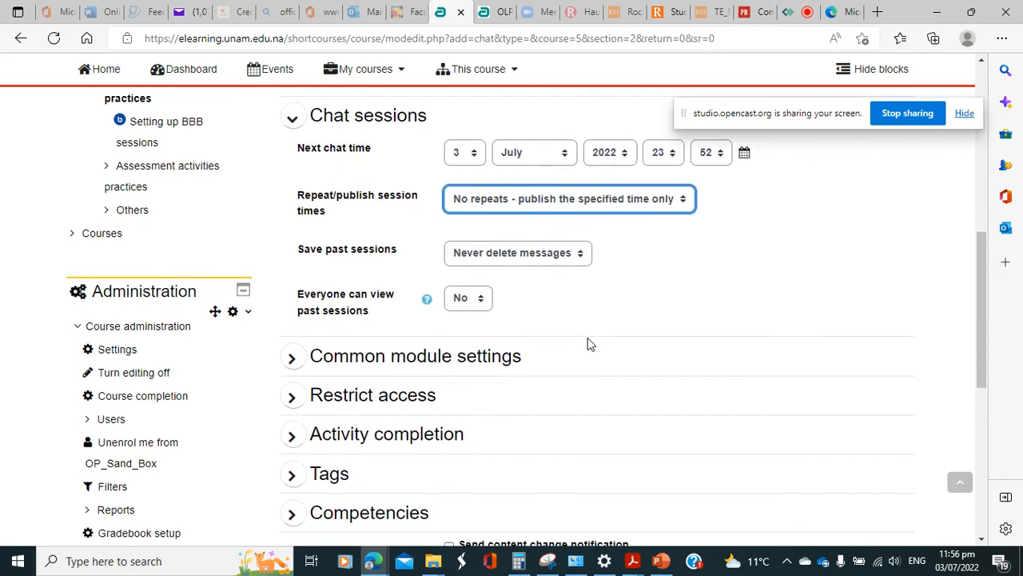
pyautogui.scroll(-3)
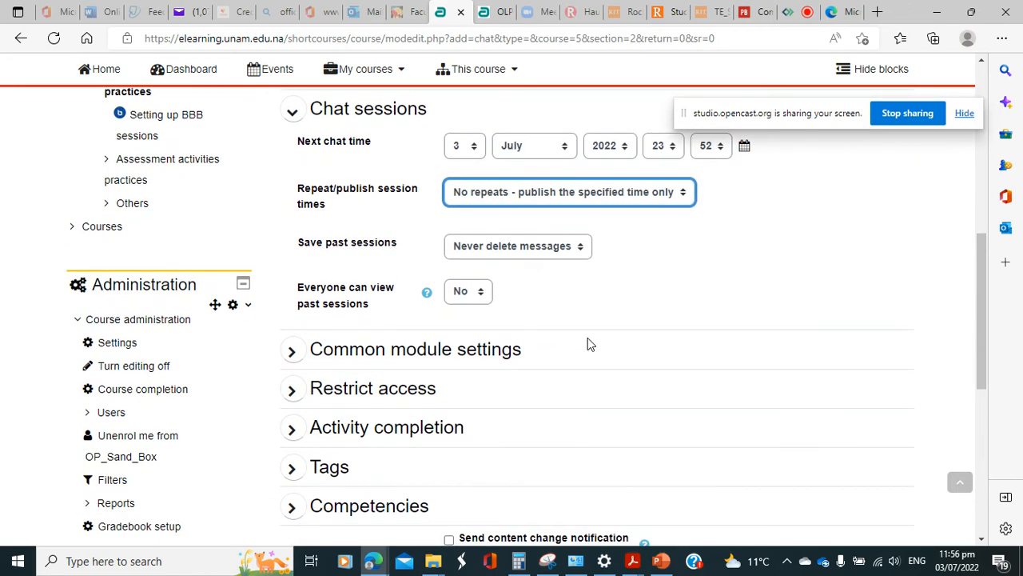
pyautogui.click(518, 247)
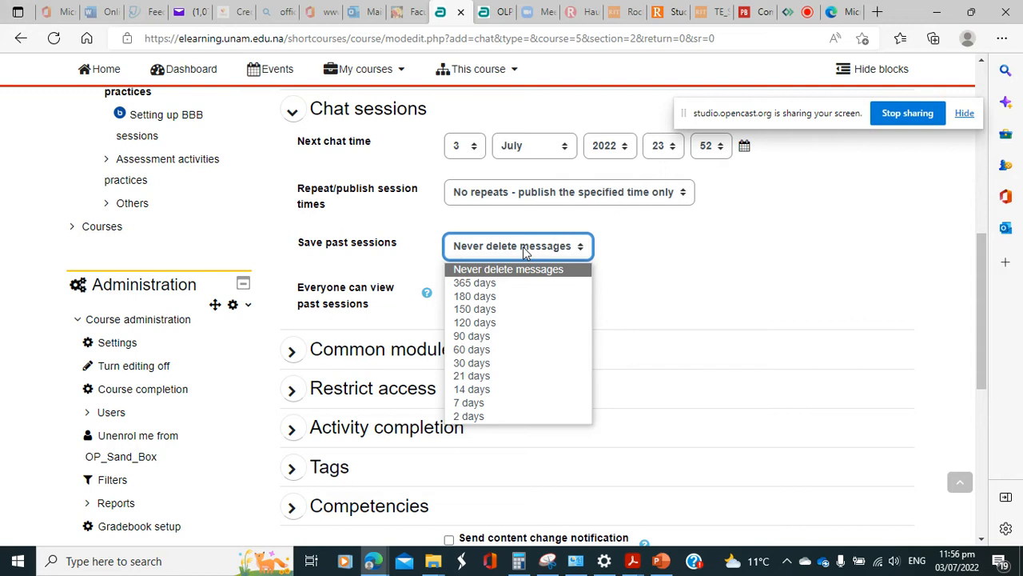
pyautogui.moveTo(534, 254)
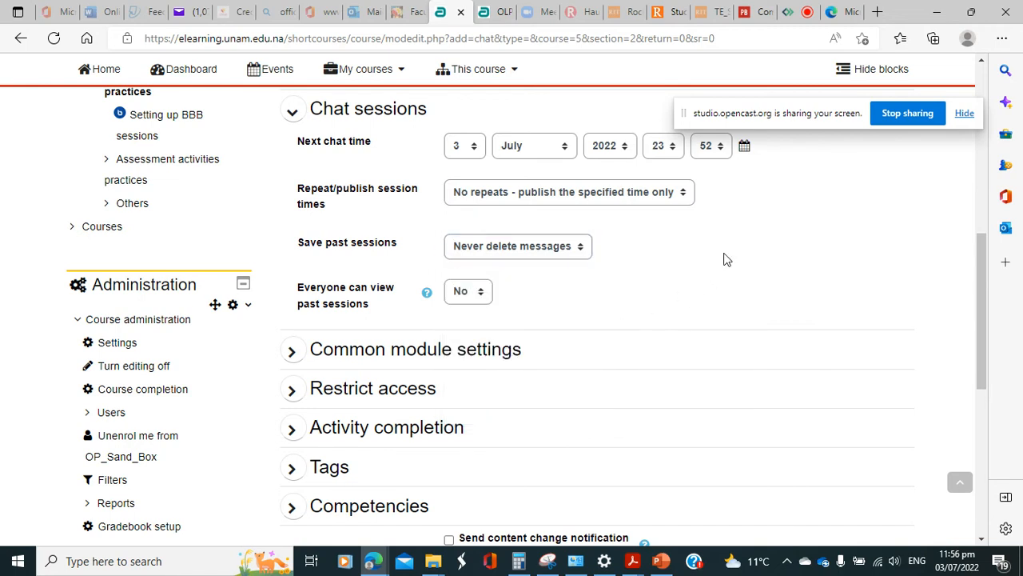
pyautogui.moveTo(402, 326)
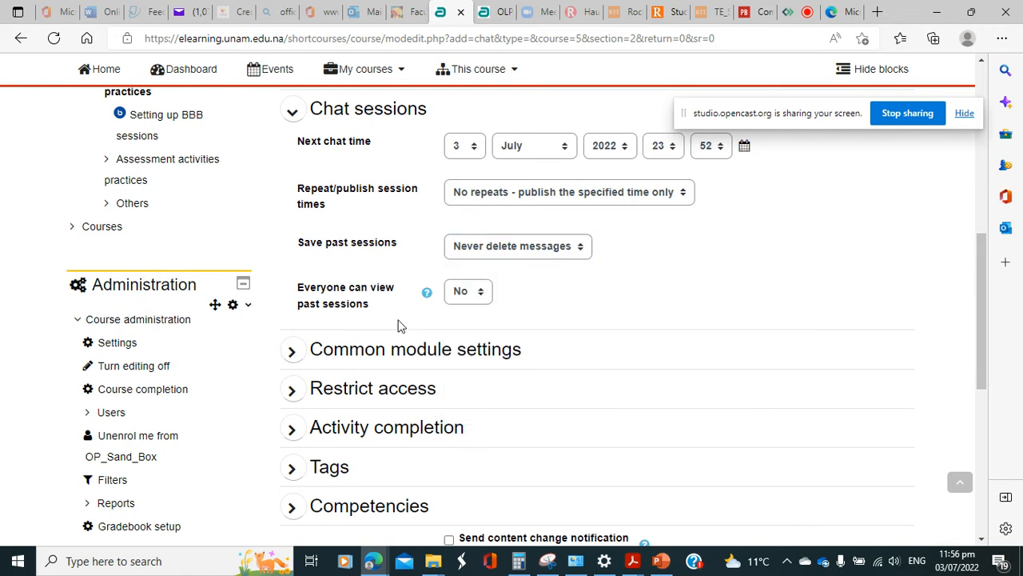
pyautogui.moveTo(479, 301)
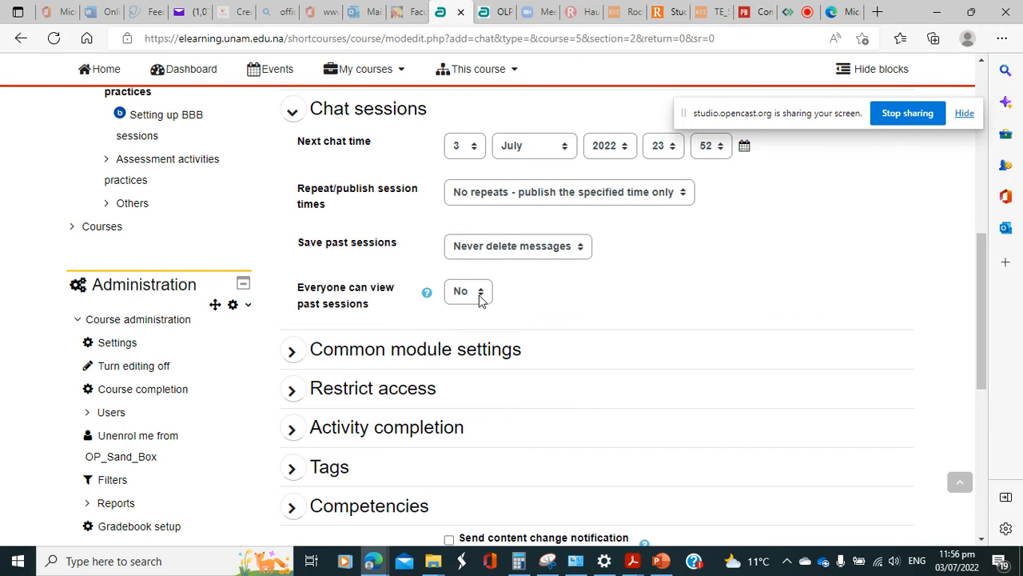
pyautogui.click(467, 291)
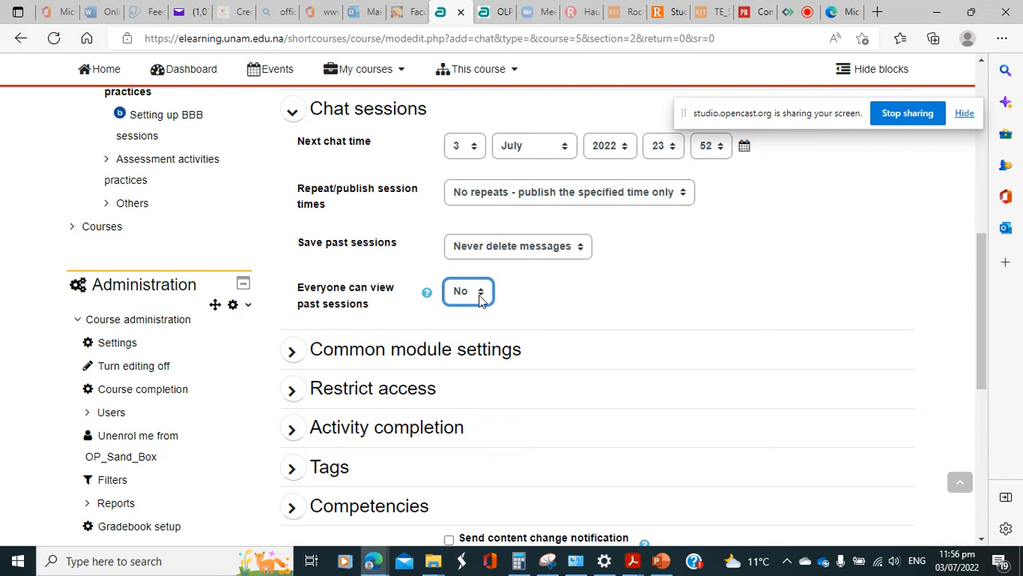
pyautogui.click(469, 291)
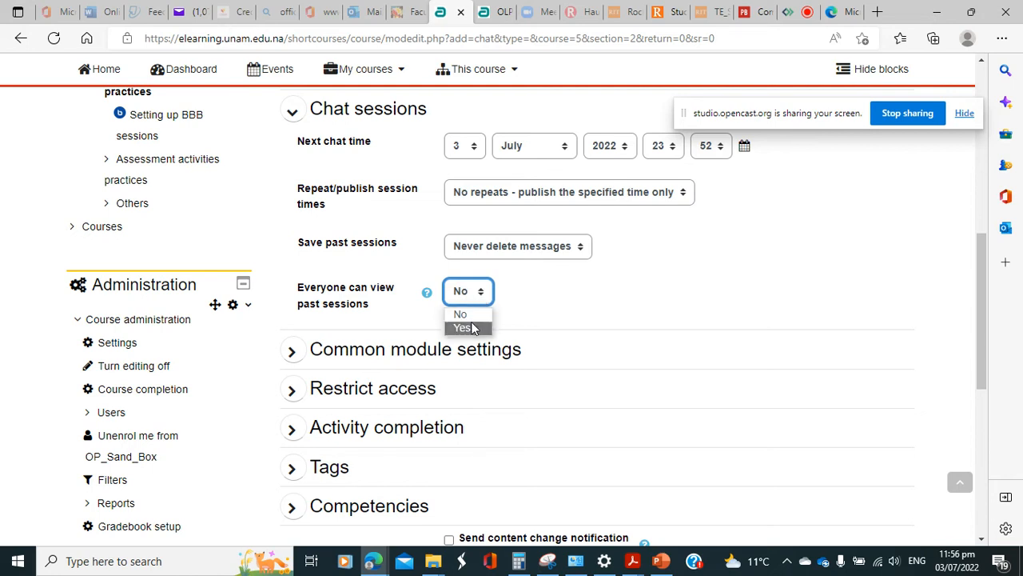
pyautogui.click(462, 327)
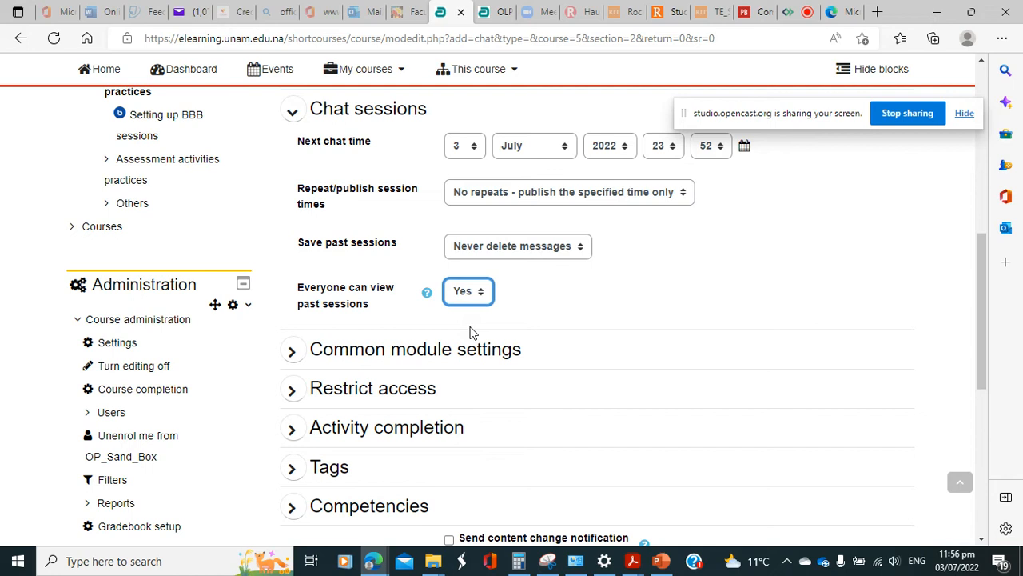
pyautogui.moveTo(613, 307)
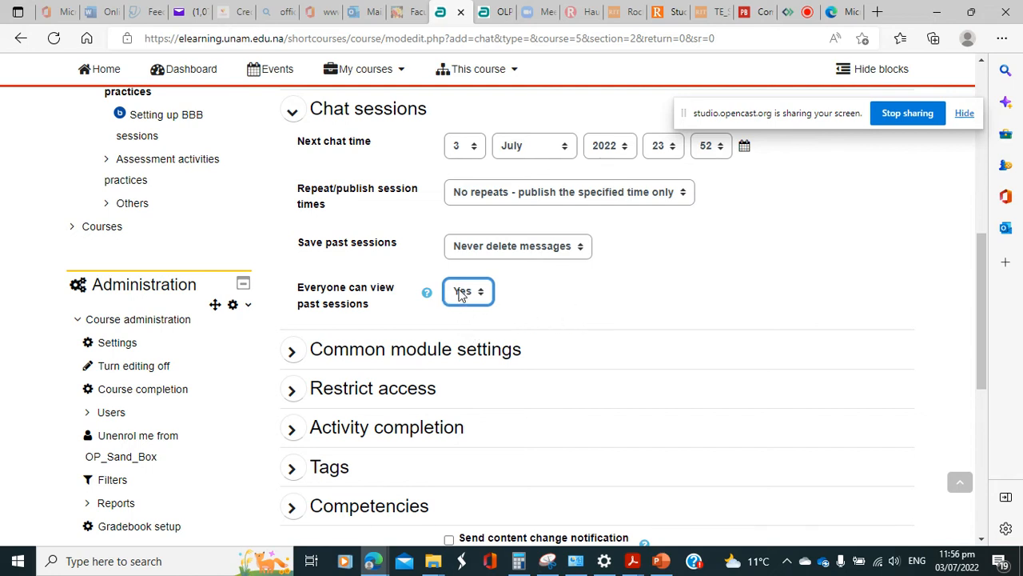
# Save the chat activity with 'Save and display' so its page shows
pyautogui.scroll(-3)
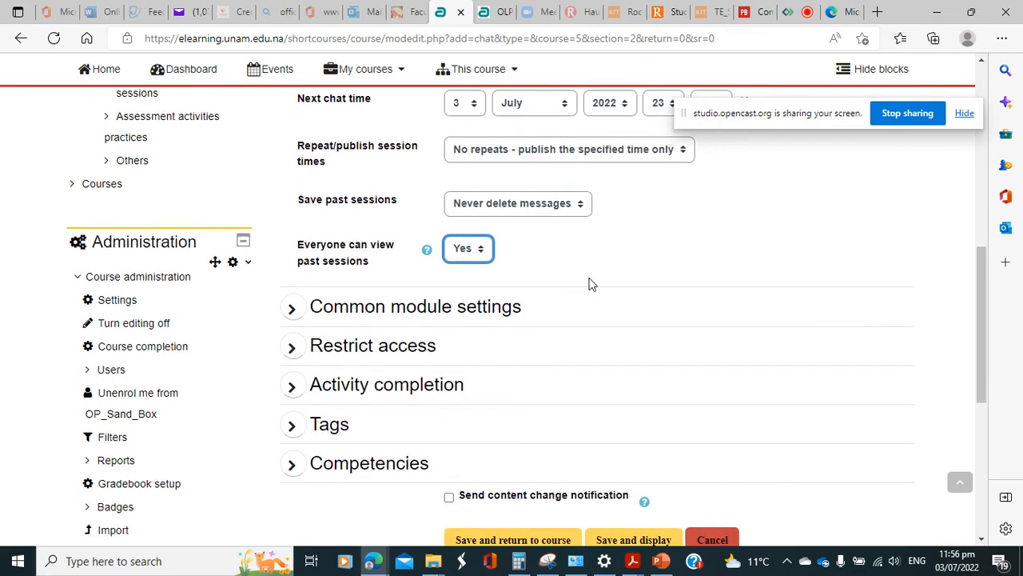
pyautogui.scroll(-3)
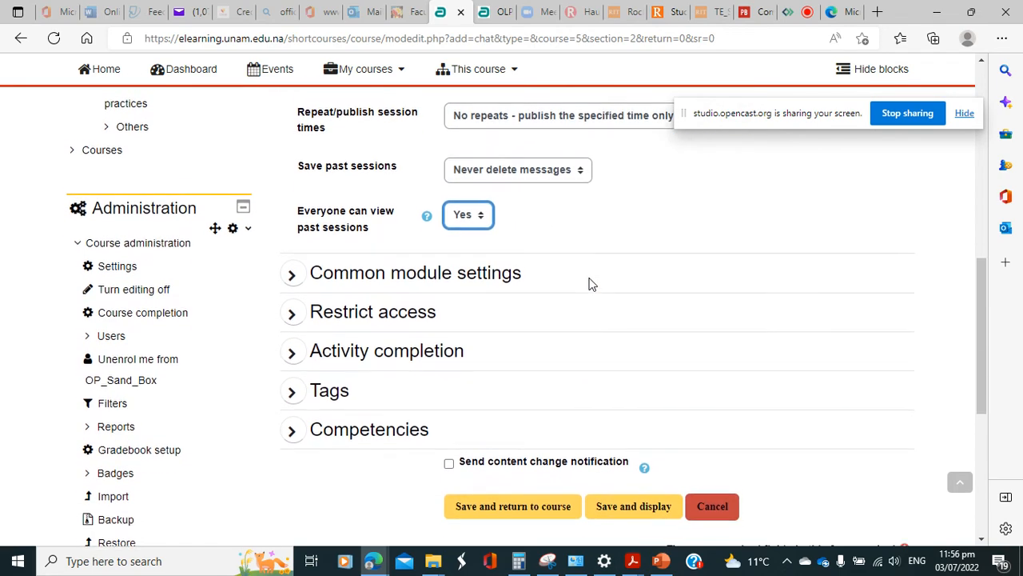
pyautogui.scroll(-3)
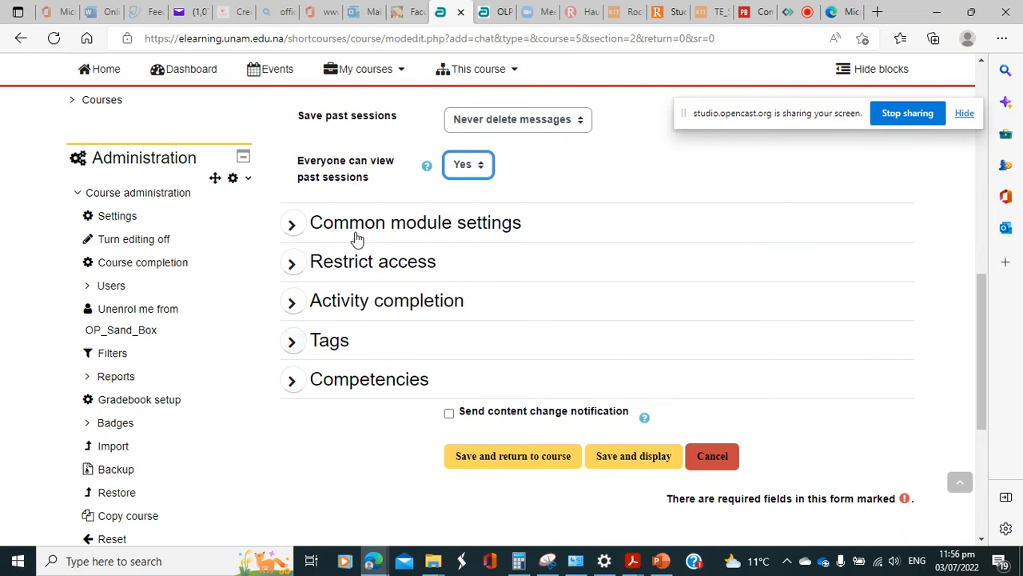
pyautogui.moveTo(386, 275)
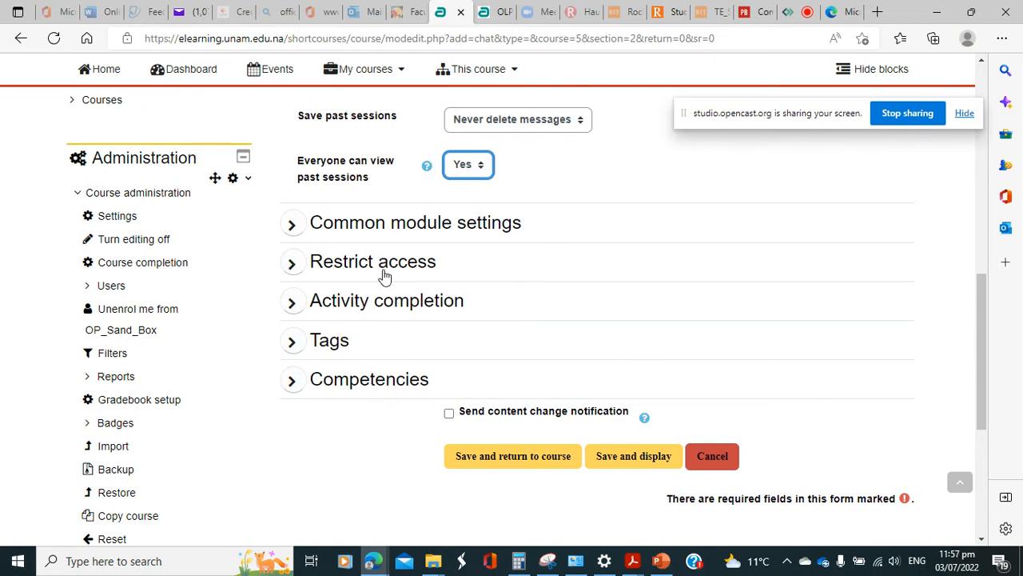
pyautogui.moveTo(381, 240)
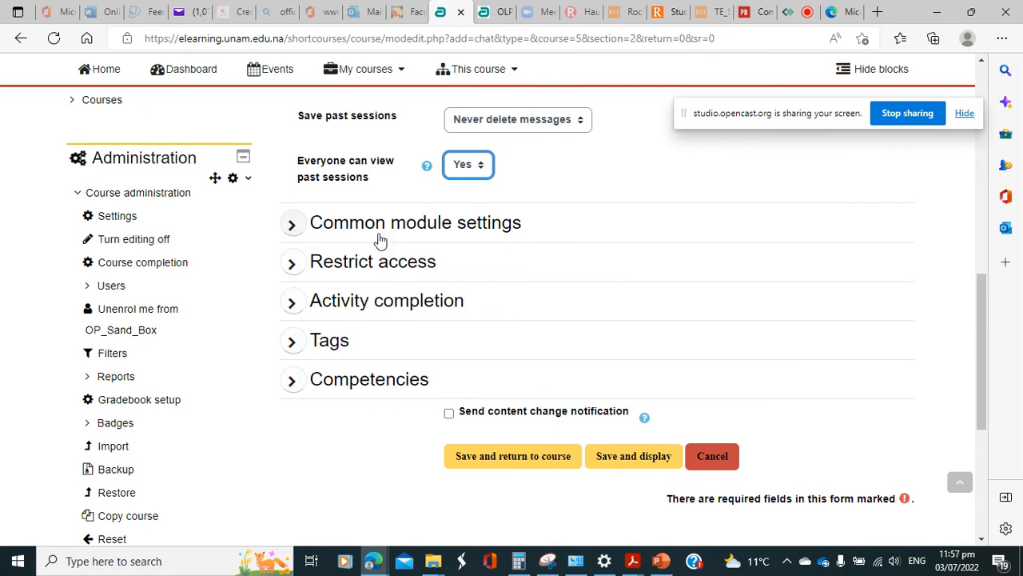
pyautogui.moveTo(499, 361)
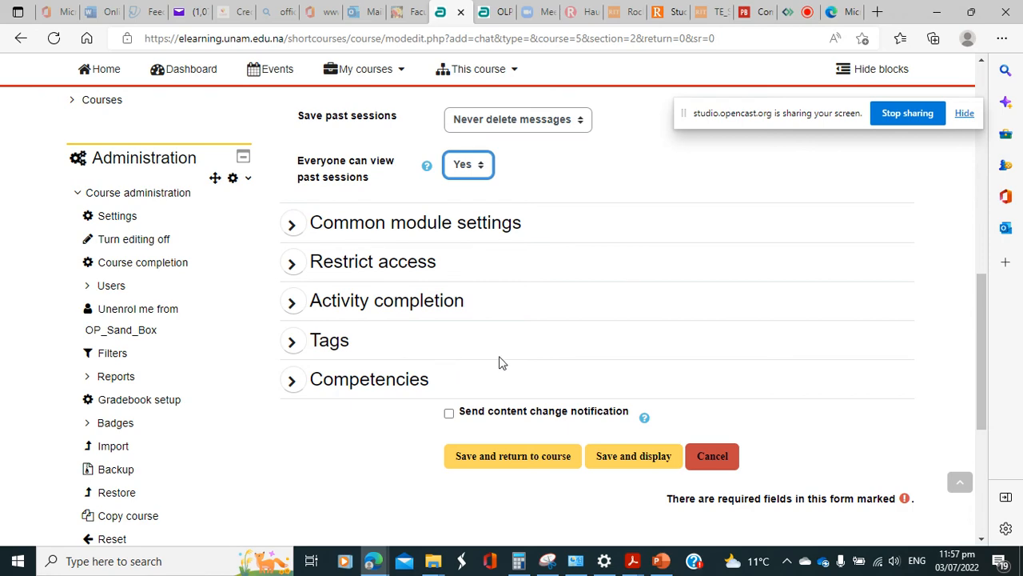
pyautogui.click(633, 455)
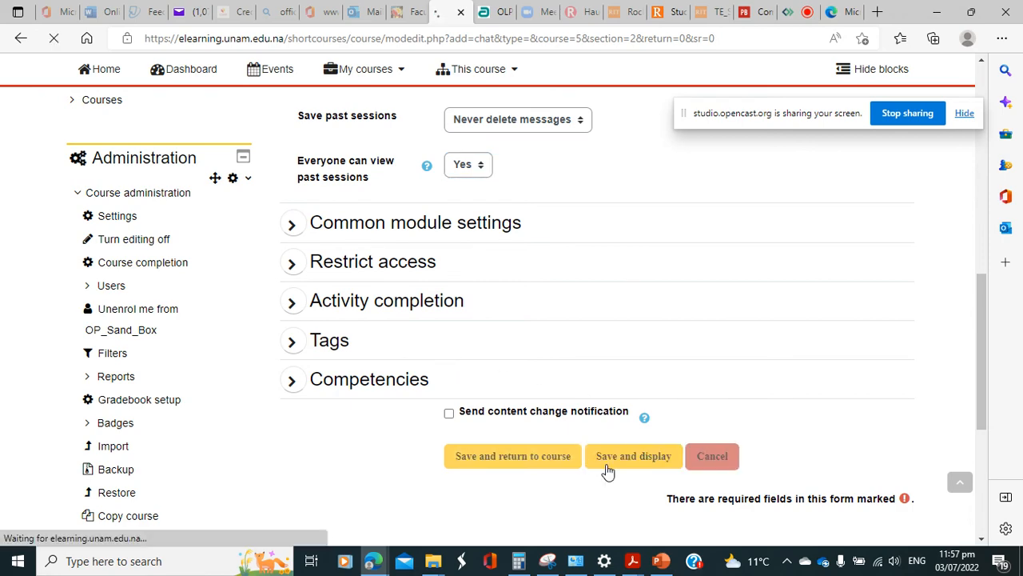
pyautogui.click(633, 456)
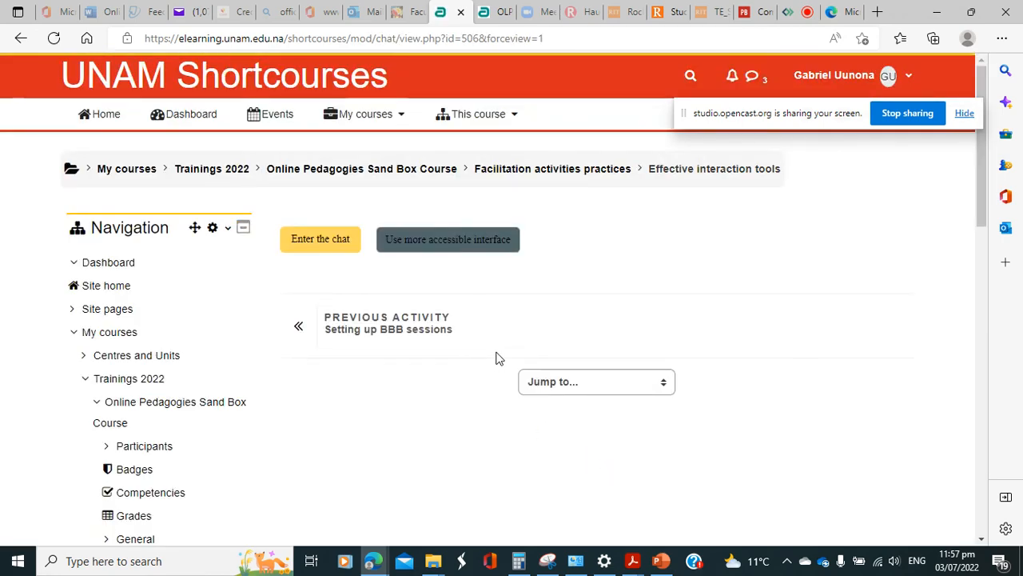
pyautogui.moveTo(494, 278)
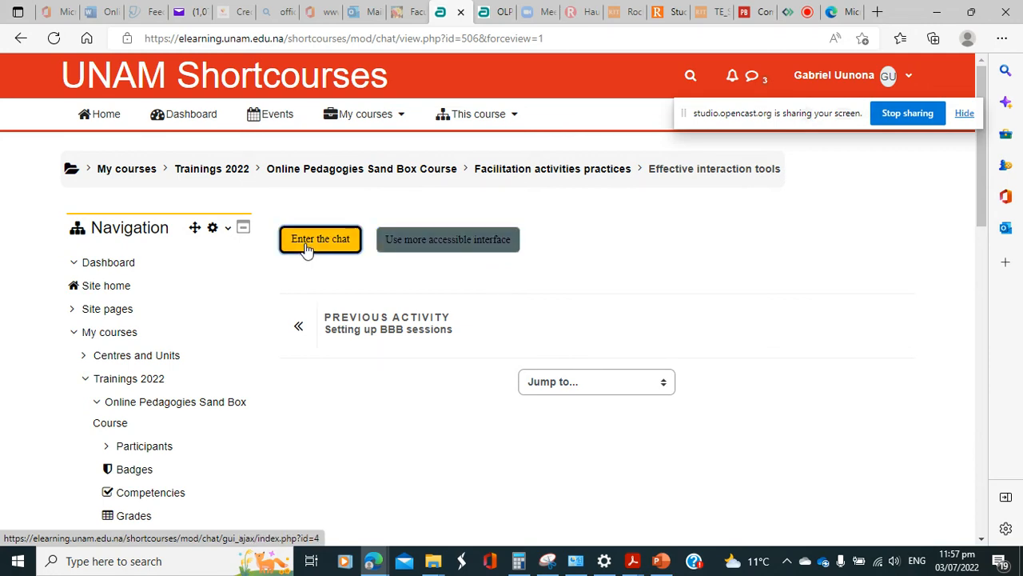
pyautogui.click(319, 238)
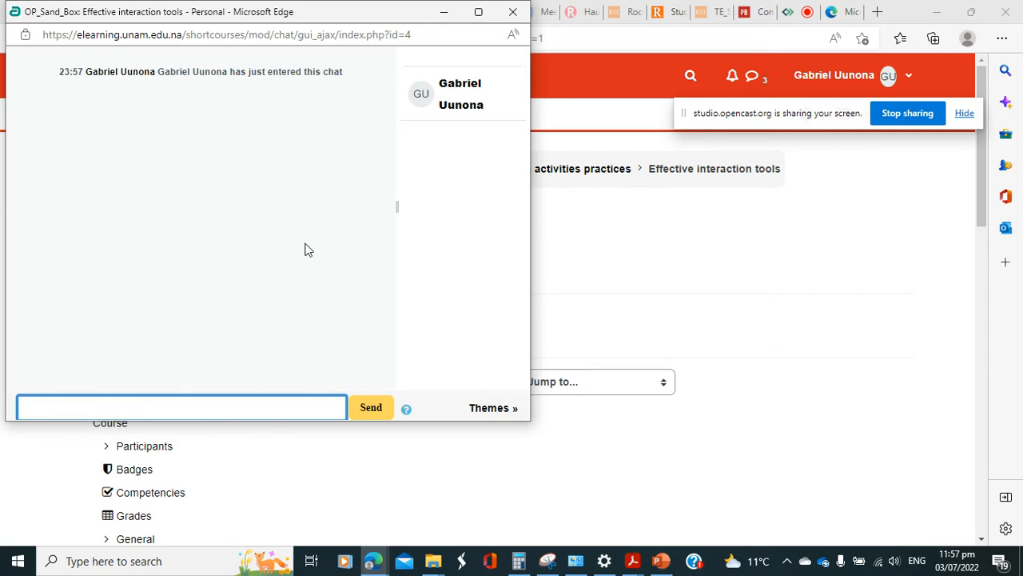
pyautogui.moveTo(227, 395)
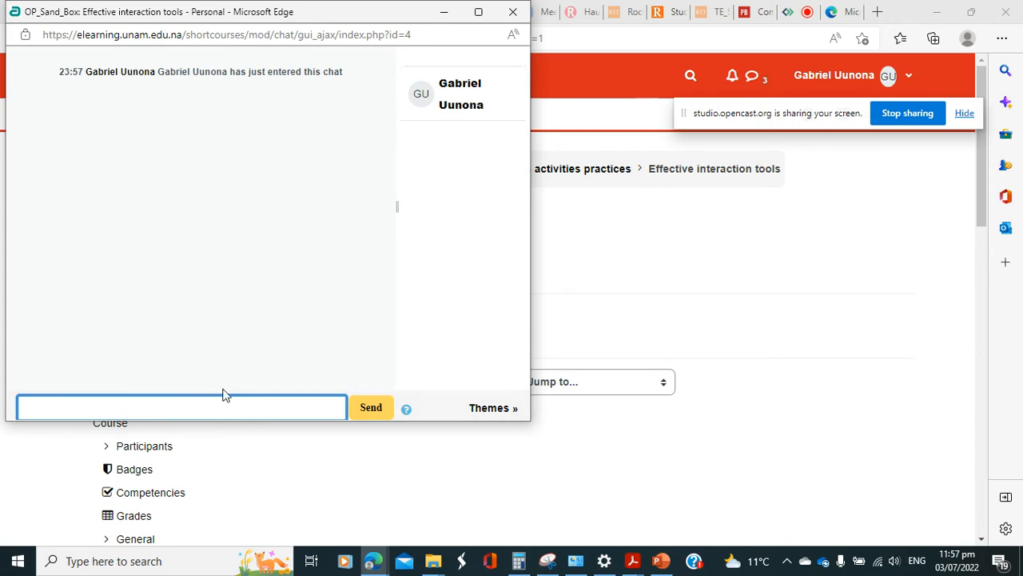
pyautogui.moveTo(526, 309)
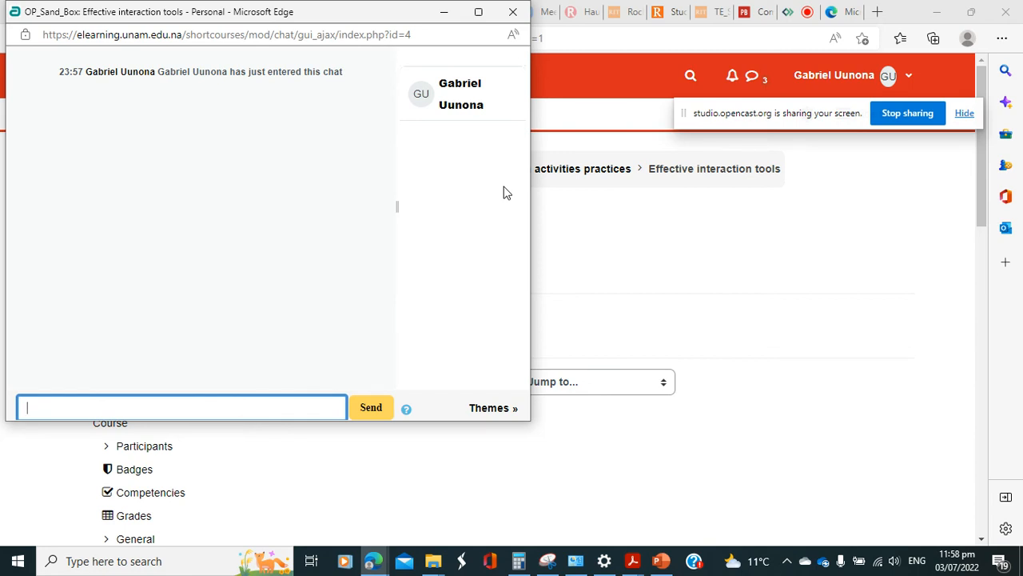
pyautogui.moveTo(329, 198)
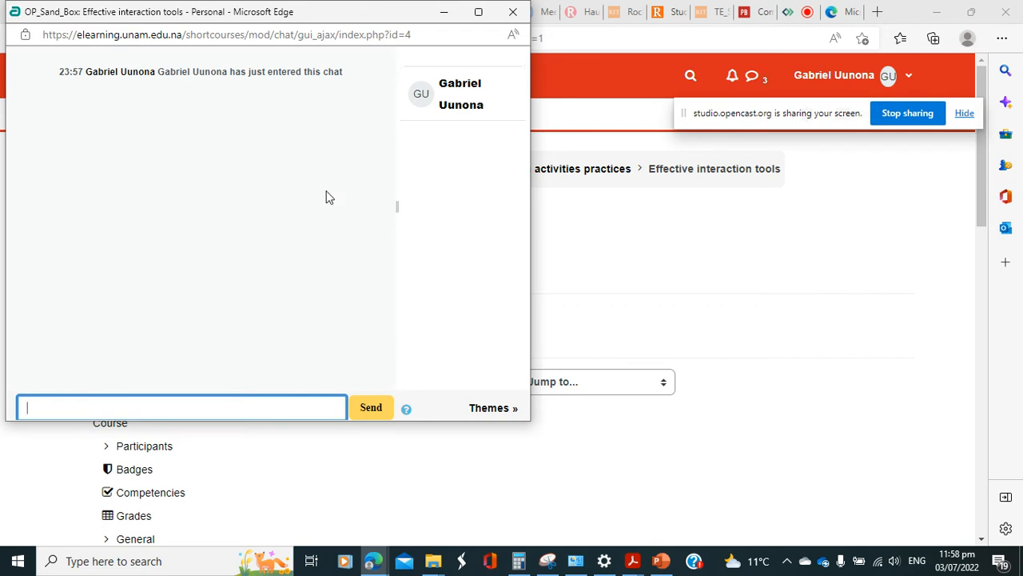
pyautogui.moveTo(424, 253)
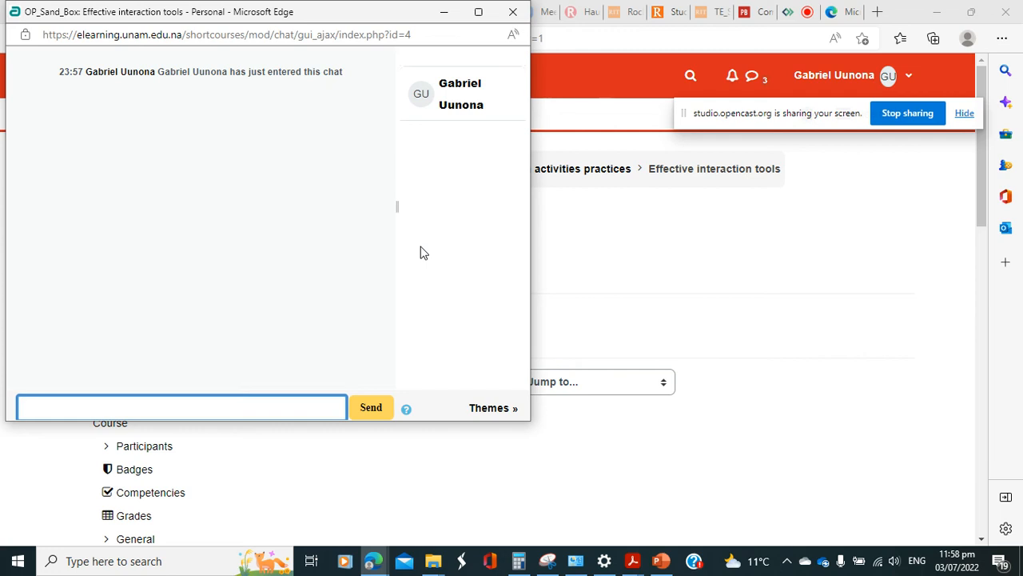
# View the join message in the chat window, then return to the Opencast Studio recording page
pyautogui.click(179, 408)
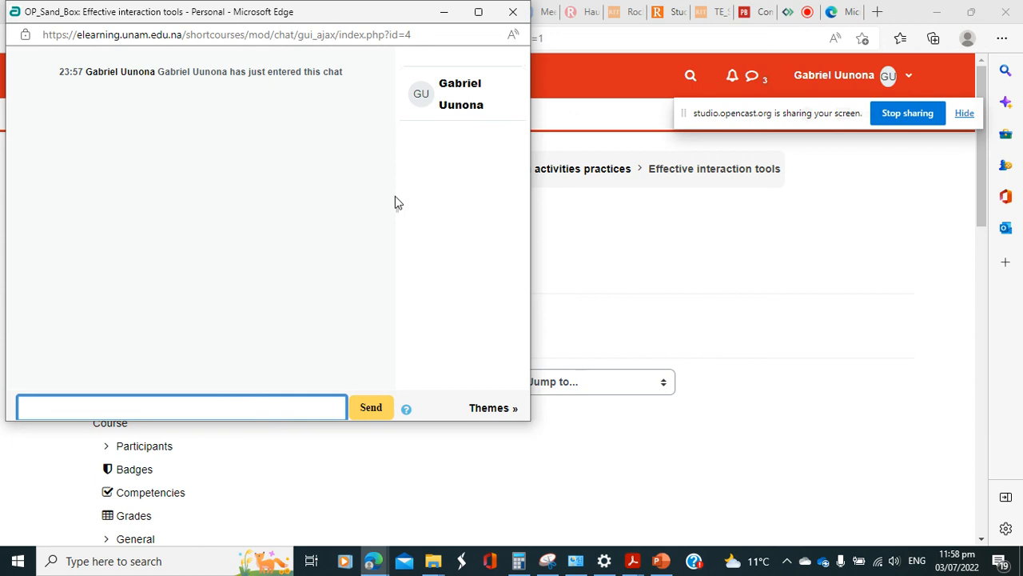
pyautogui.click(179, 408)
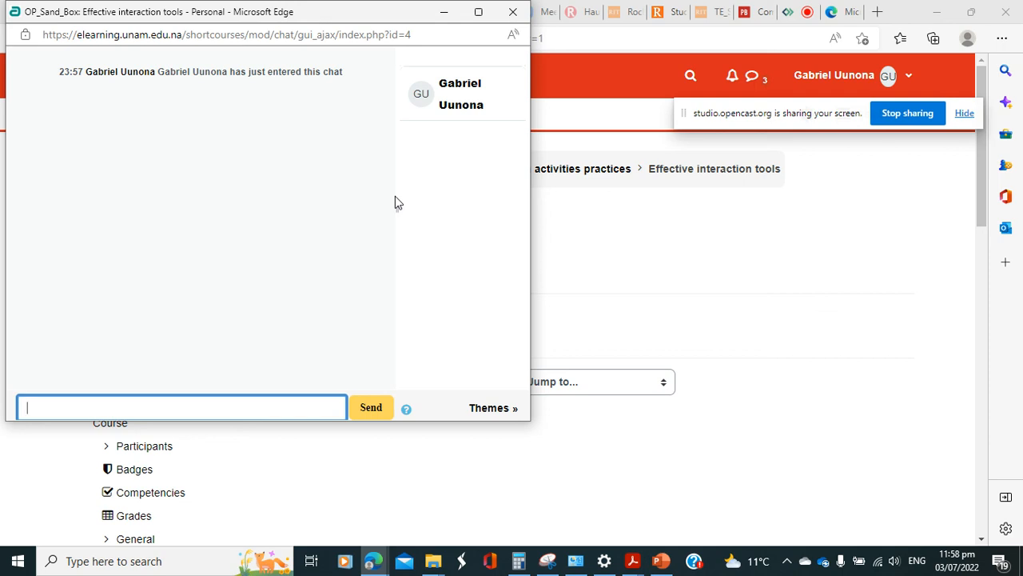
pyautogui.moveTo(198, 124)
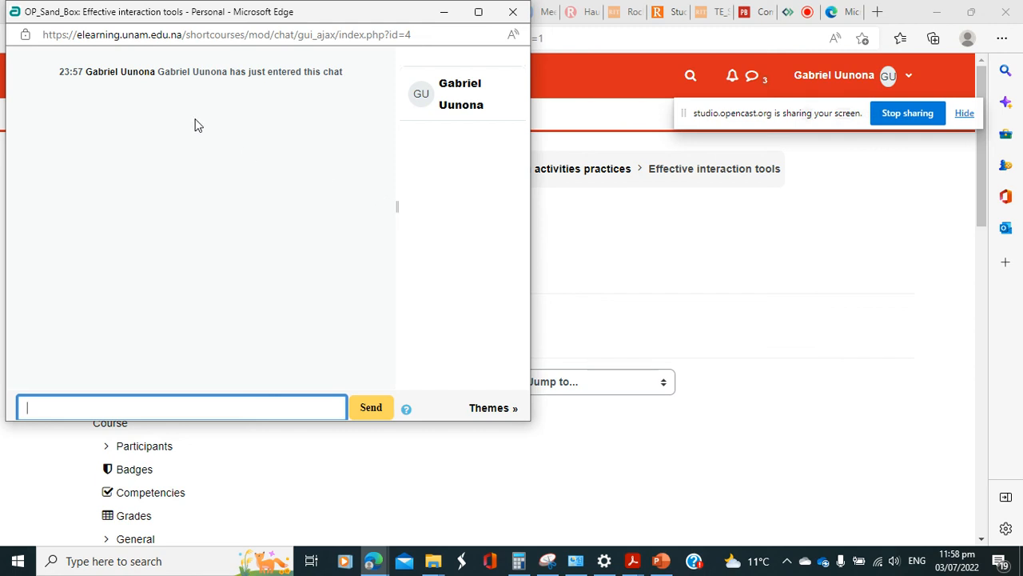
pyautogui.moveTo(237, 88)
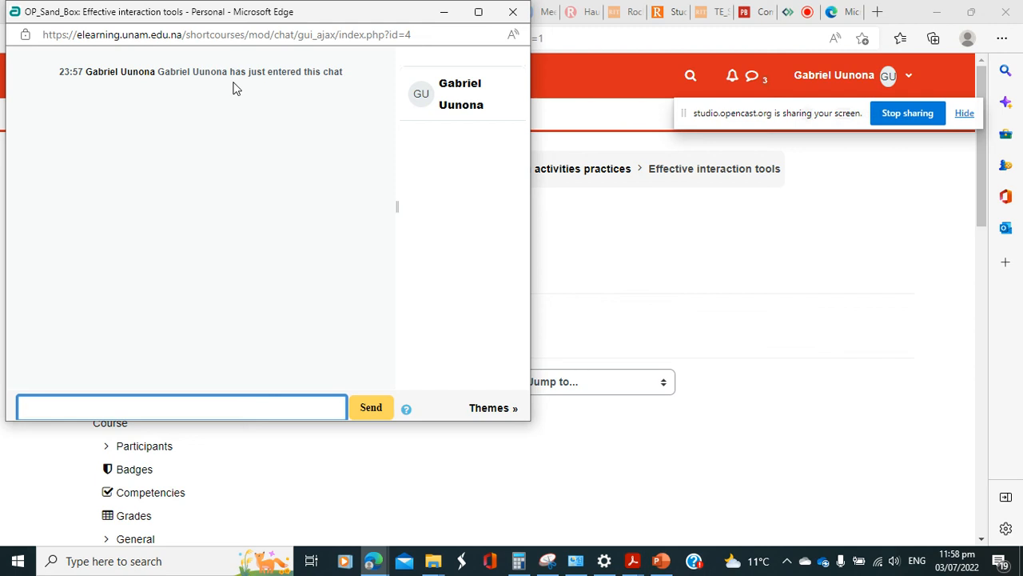
pyautogui.click(179, 408)
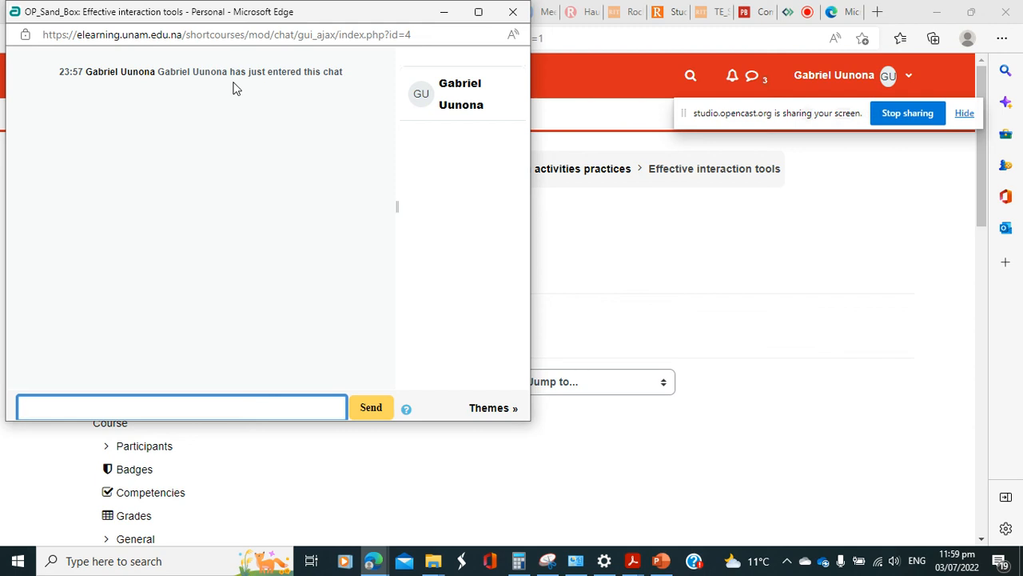
pyautogui.click(179, 407)
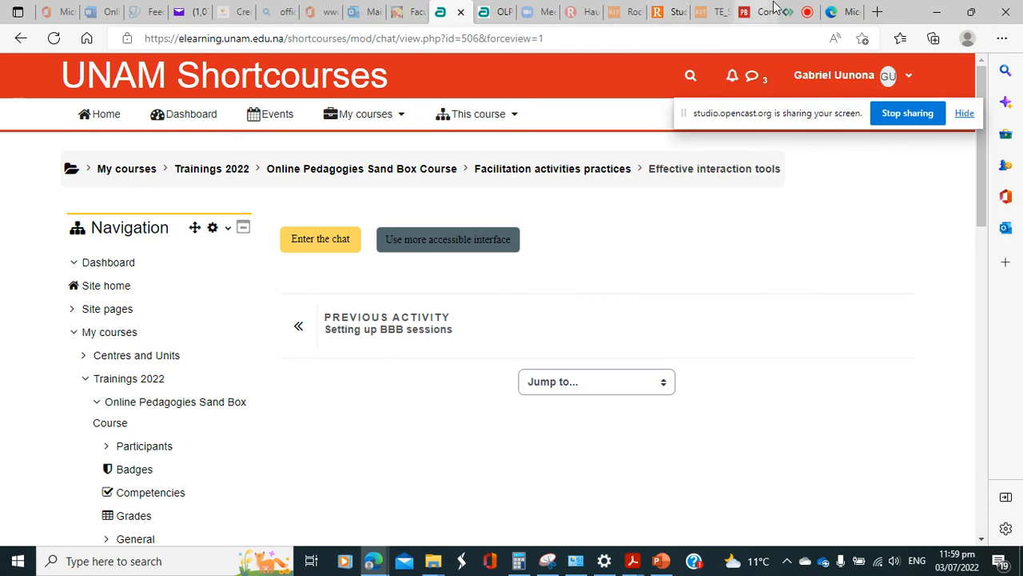
pyautogui.click(451, 12)
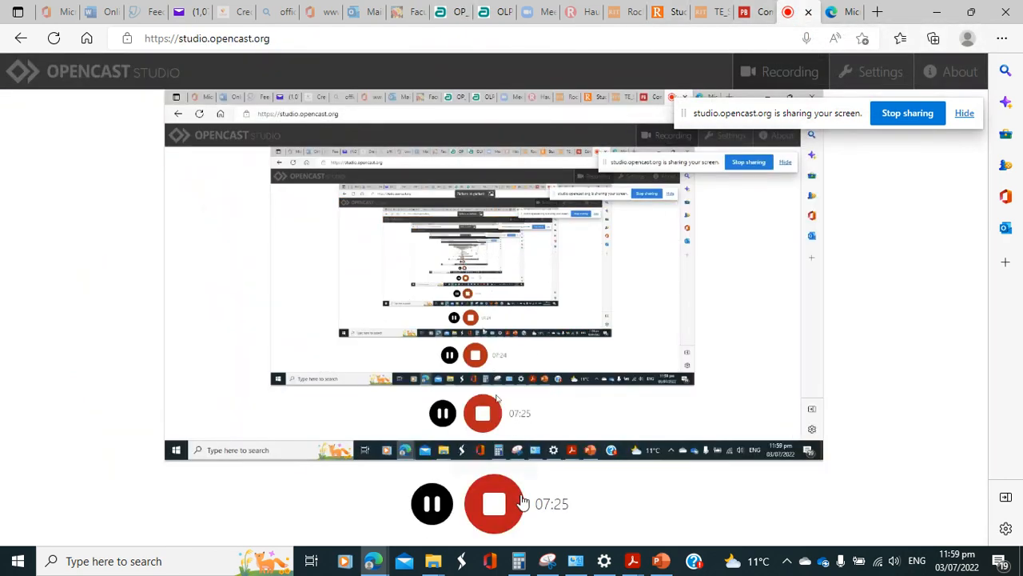